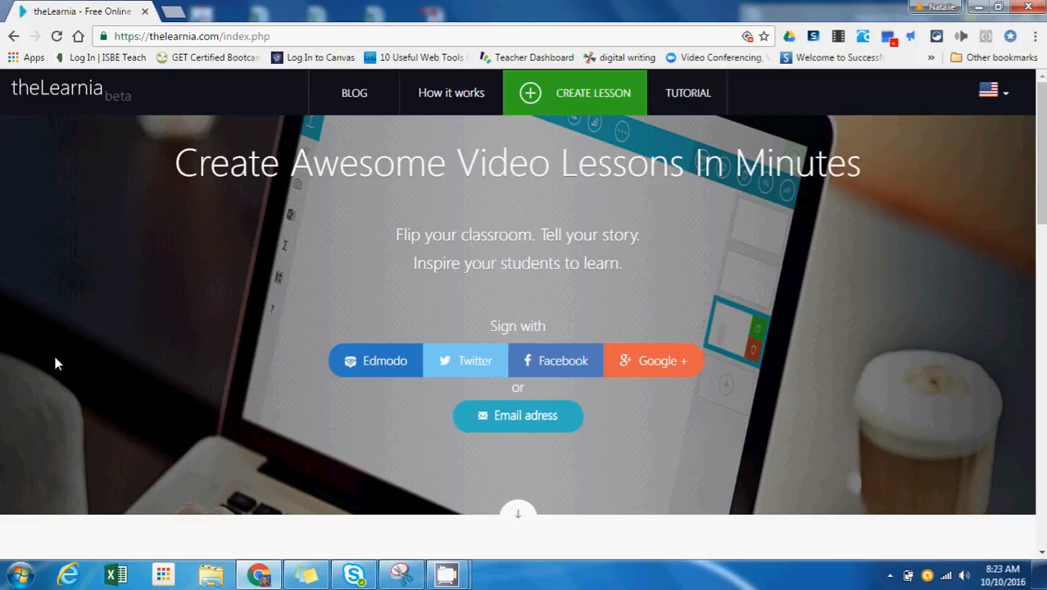
mouse_move(253, 30)
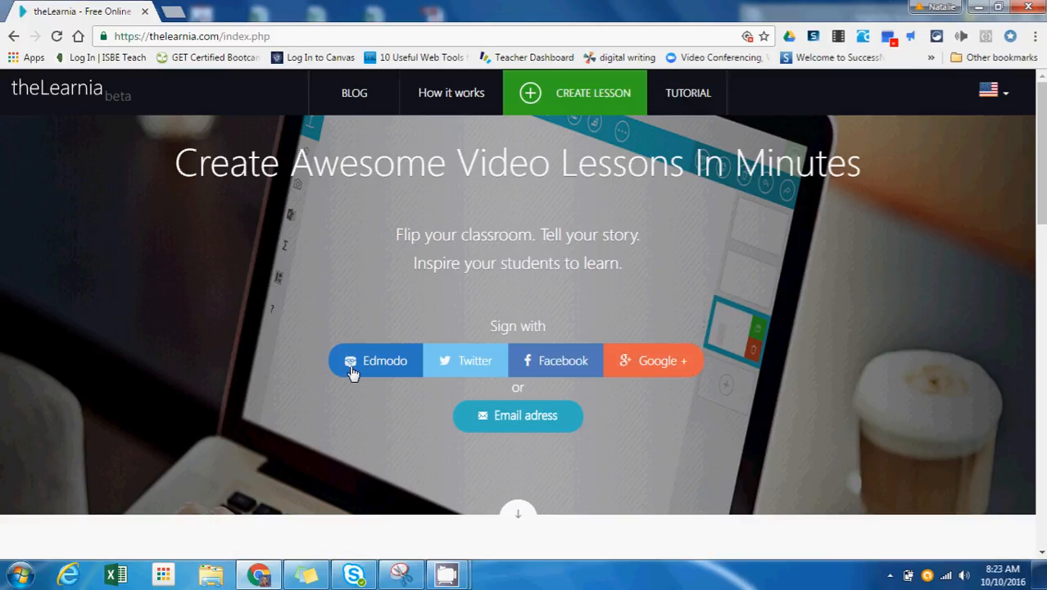
mouse_move(645, 334)
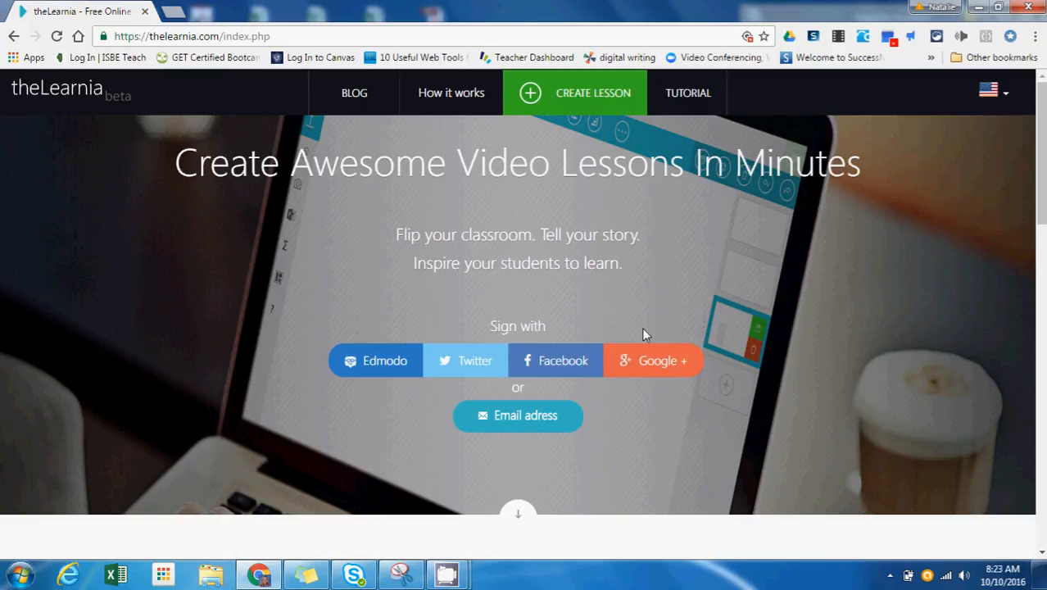
Sign in to theLearnia through the 'Google +' option with a Google account
click(652, 360)
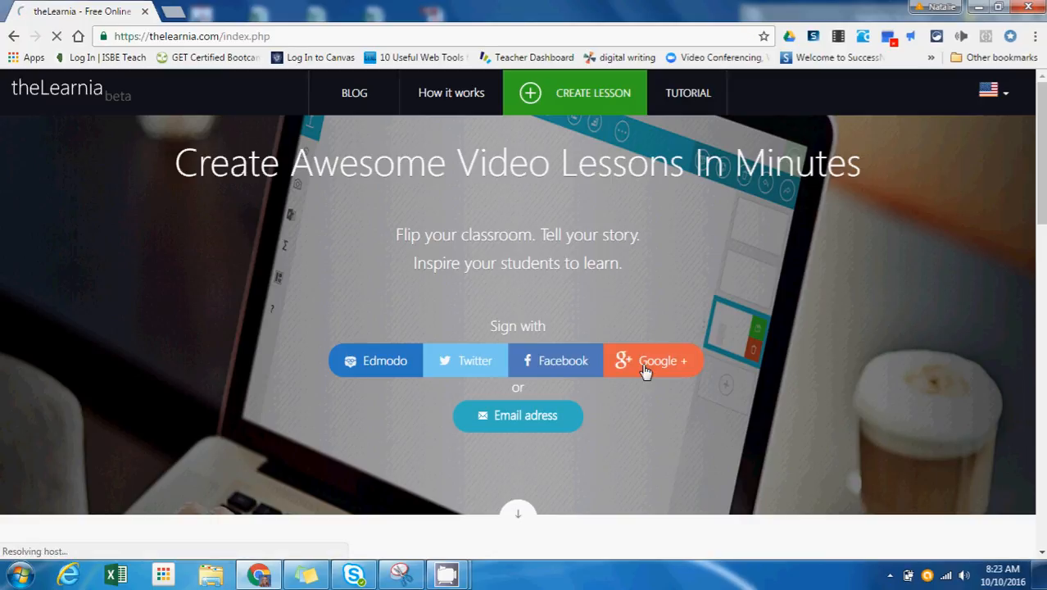
click(653, 361)
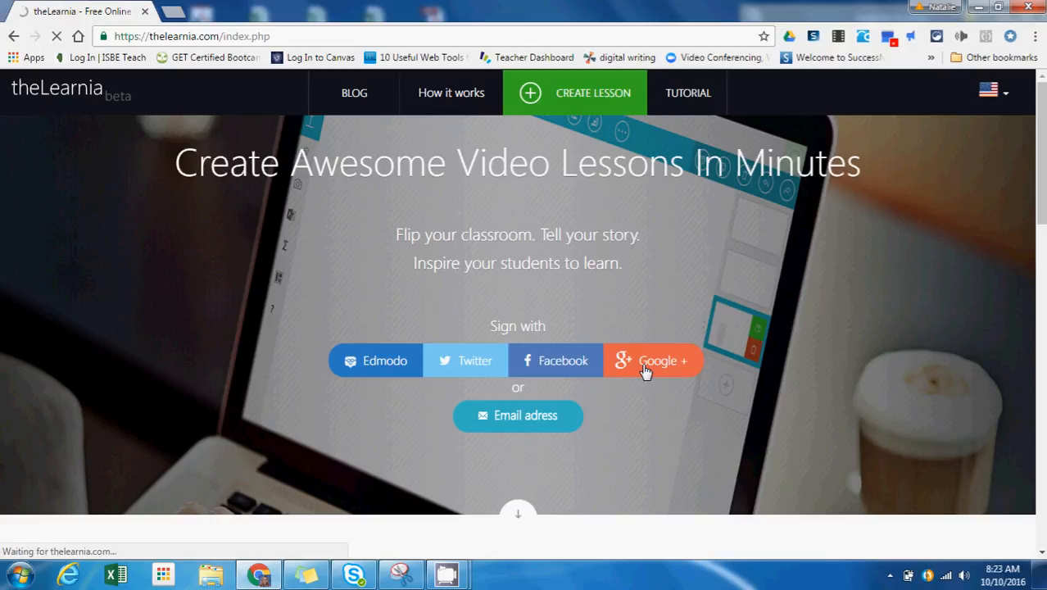
click(652, 360)
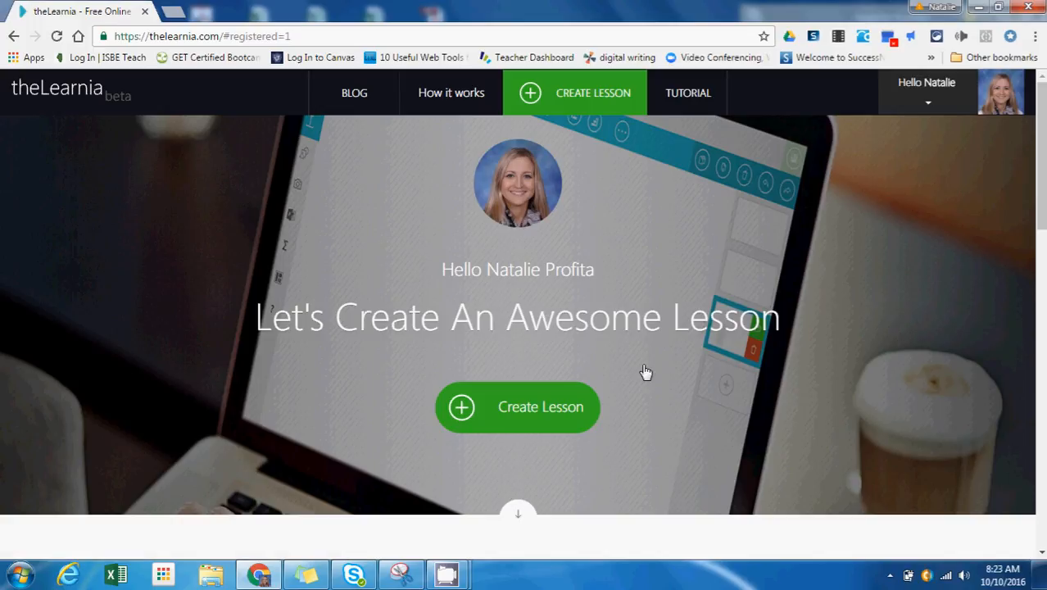
mouse_move(517, 407)
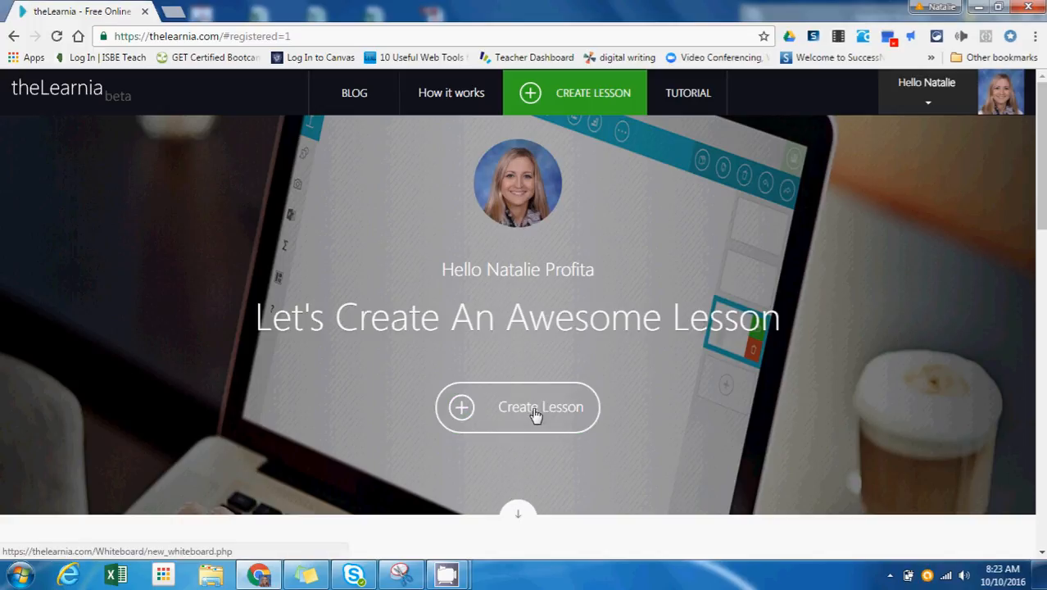
Create a new lesson and pick 'use blank' in the Welcome dialog
click(517, 407)
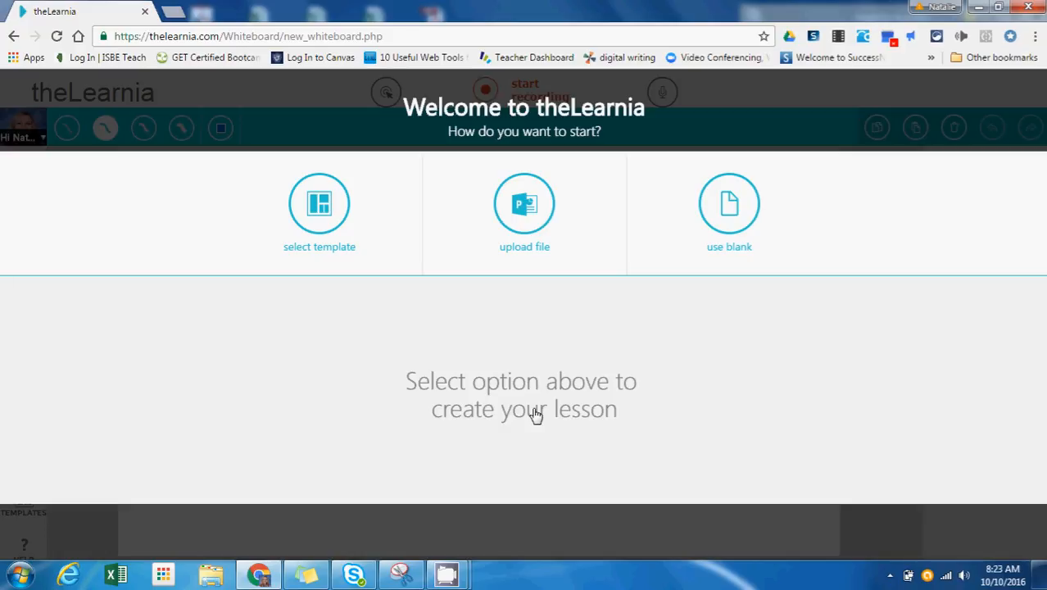
mouse_move(480, 310)
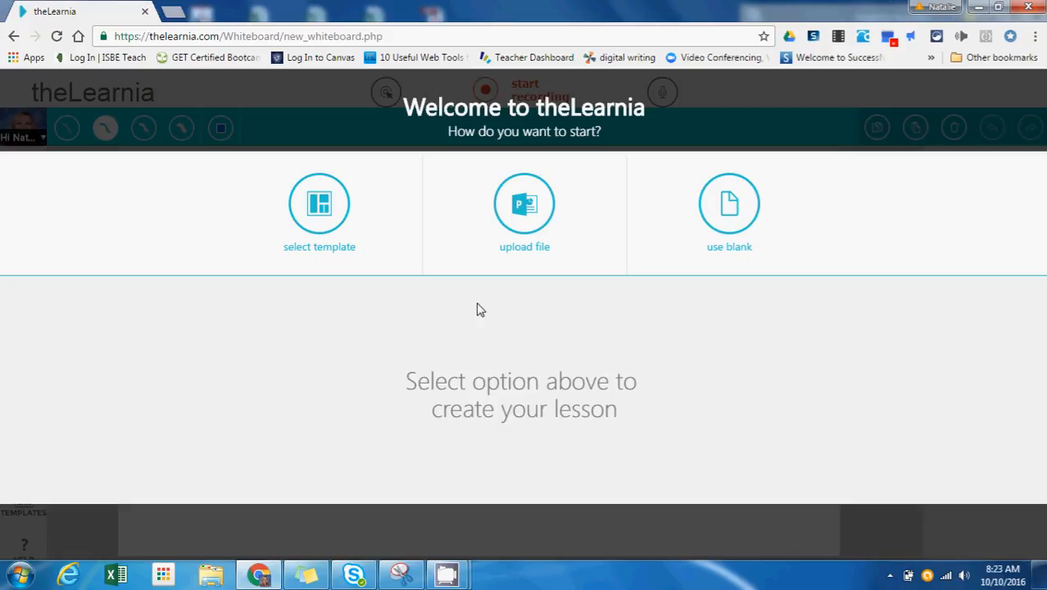
mouse_move(320, 213)
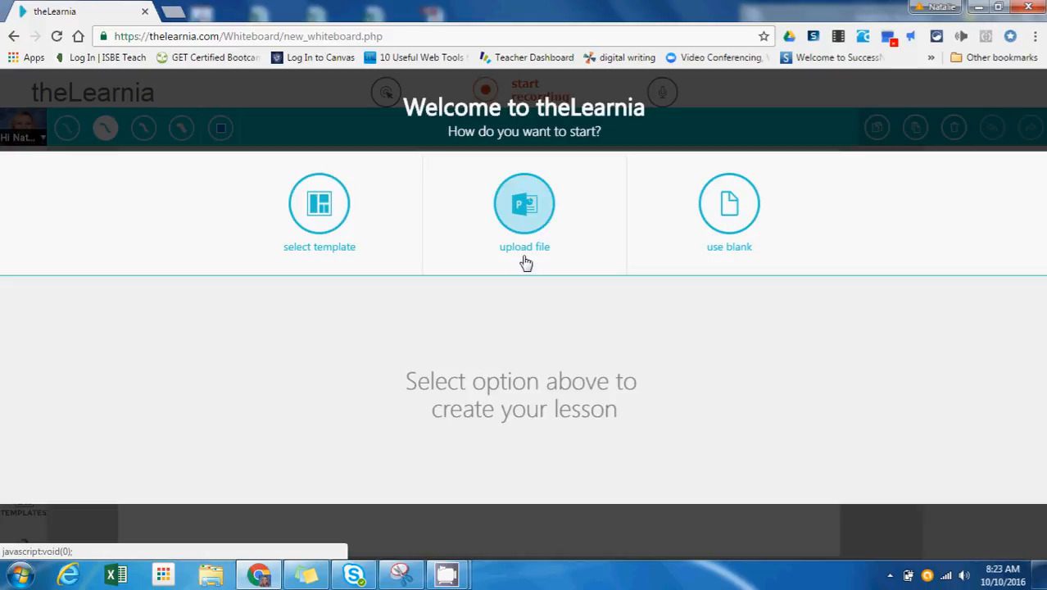
mouse_move(524, 254)
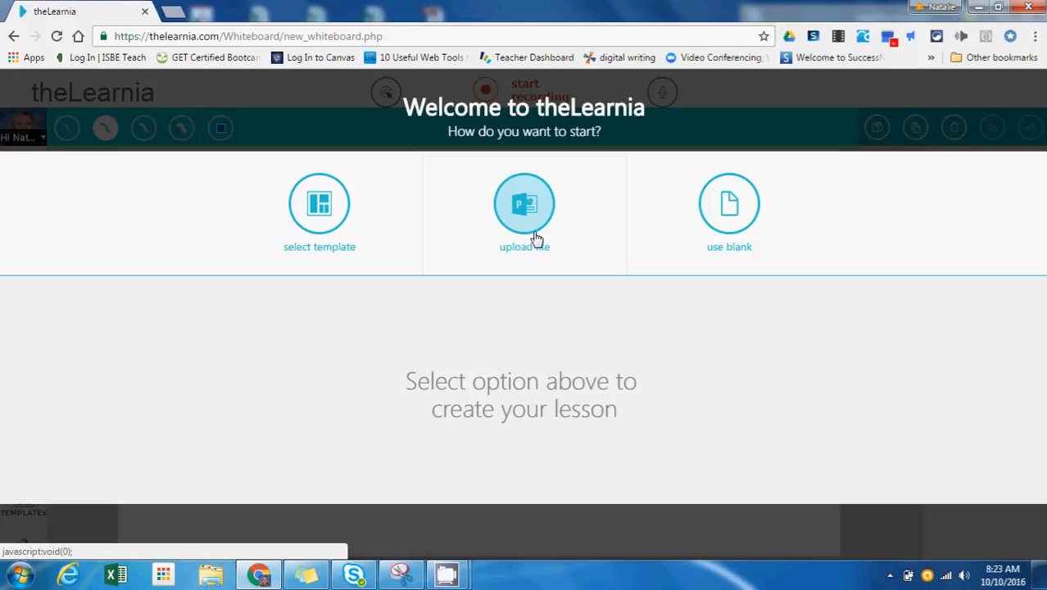
mouse_move(729, 209)
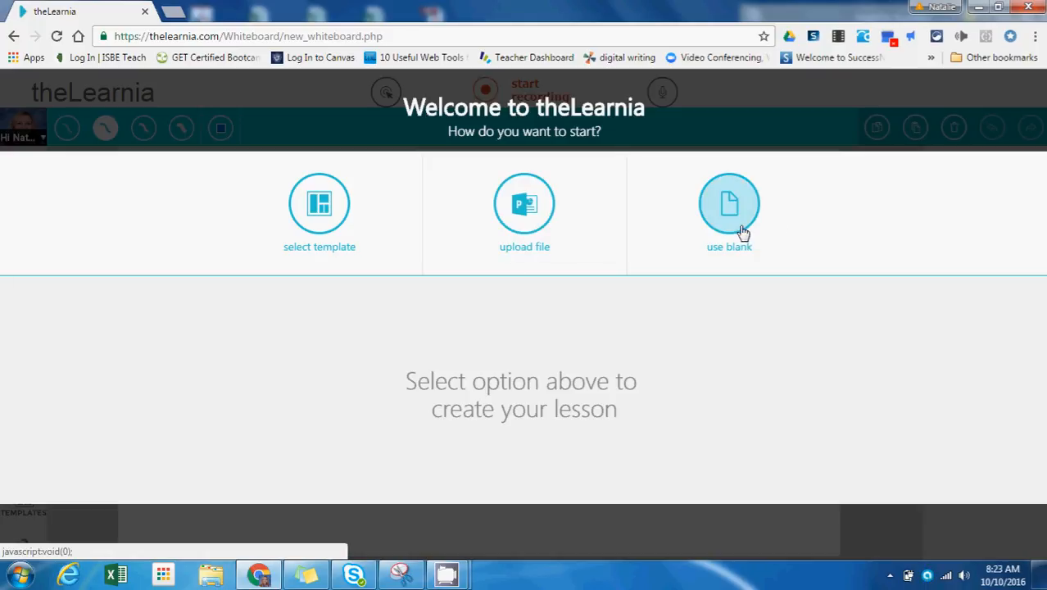
click(728, 204)
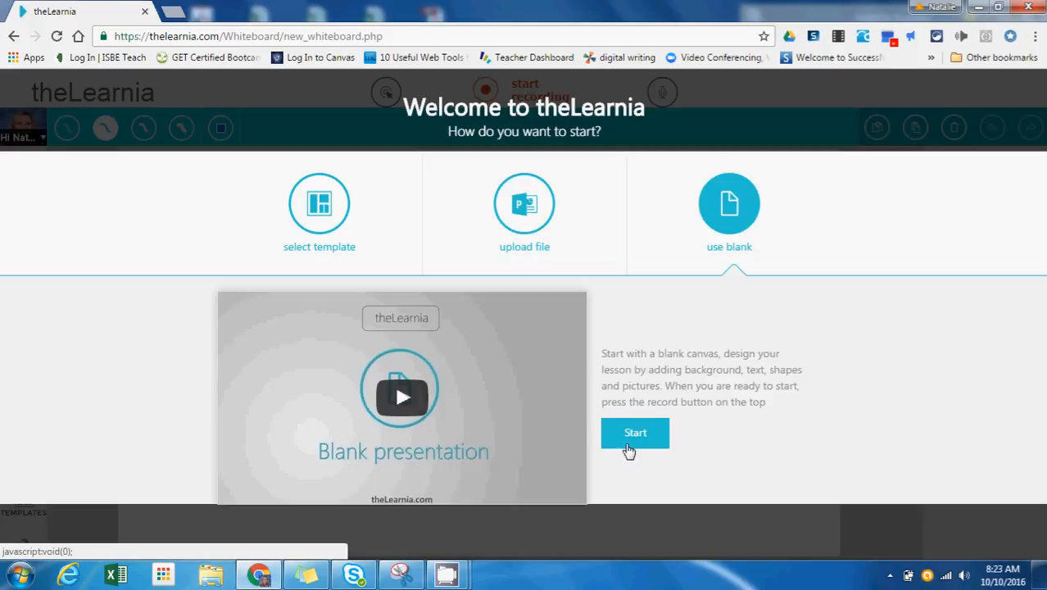
Start the blank whiteboard, toggling the upload panel open and closed while exploring the toolbar
click(635, 433)
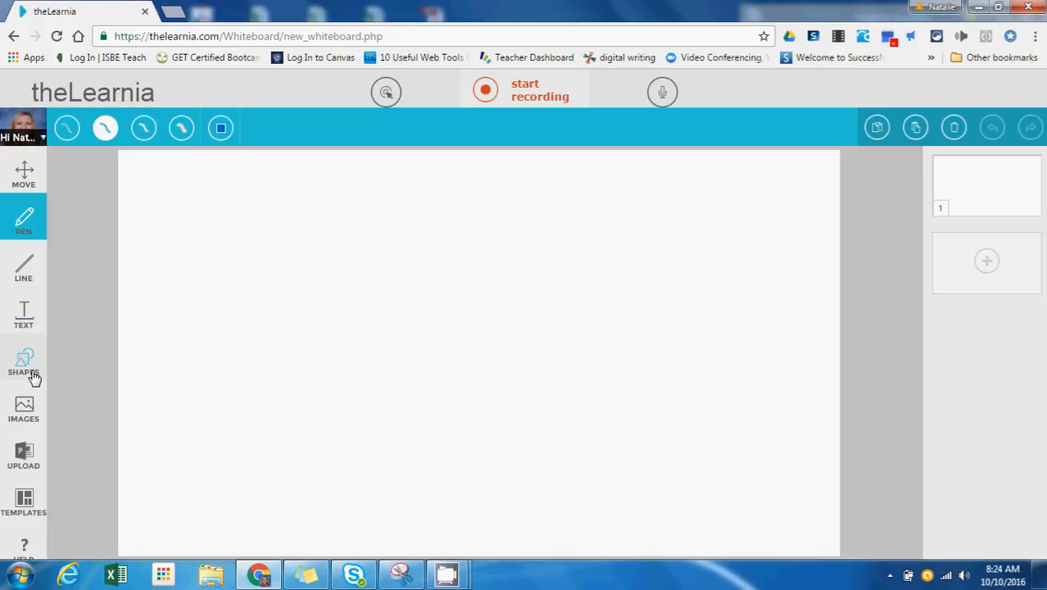
click(24, 451)
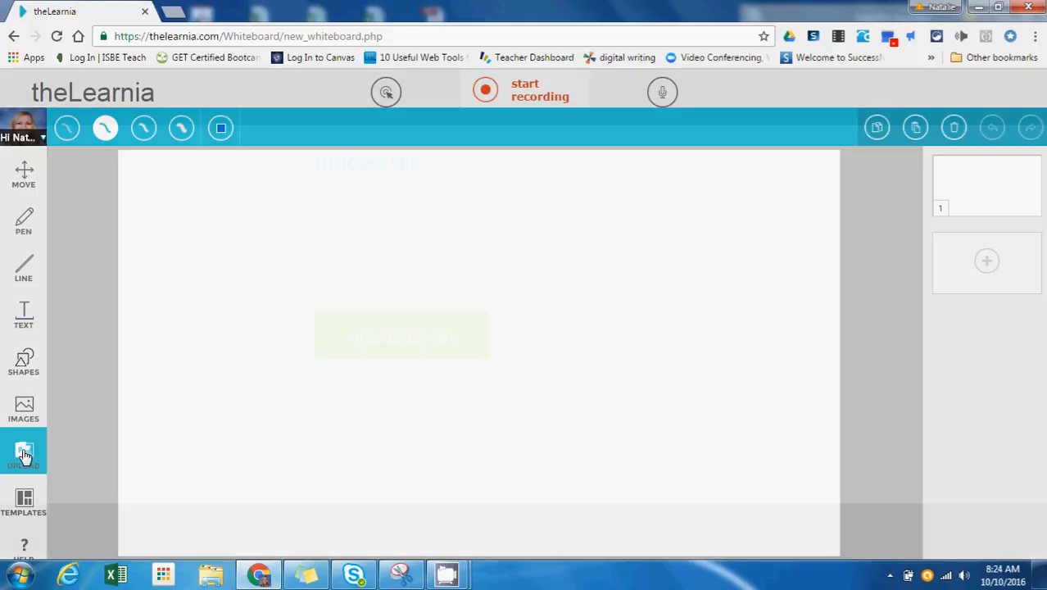
click(23, 450)
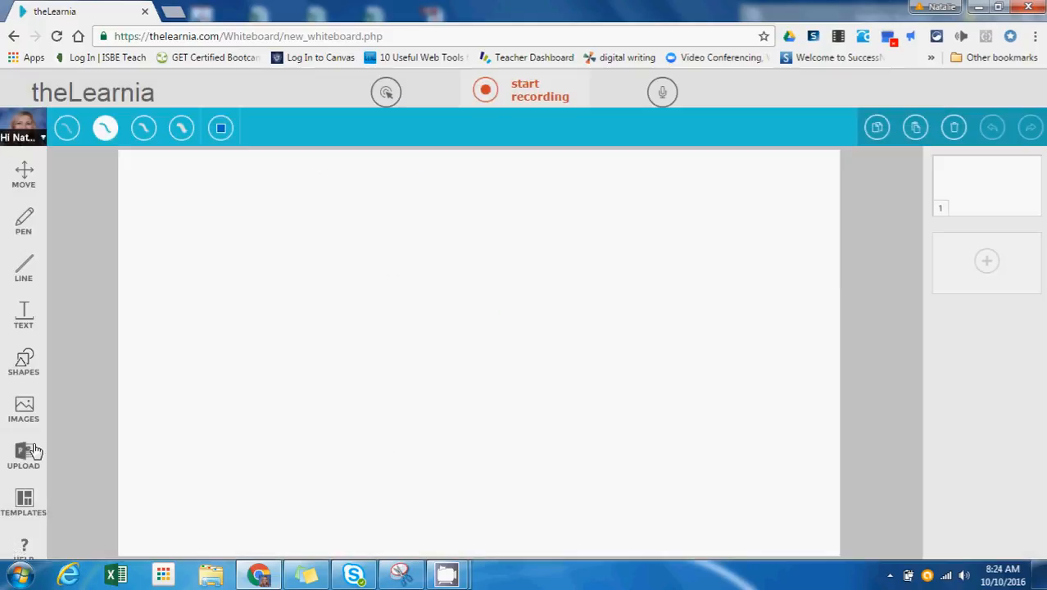
click(23, 450)
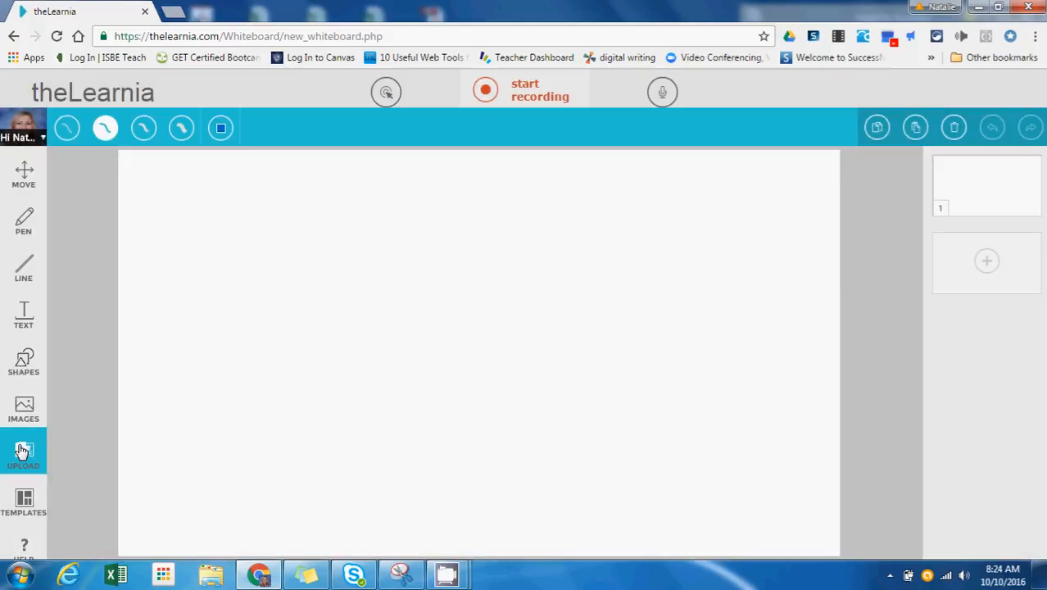
Import the Tundra Biome PowerPoint, filling the lesson with four Tundra slides
click(22, 450)
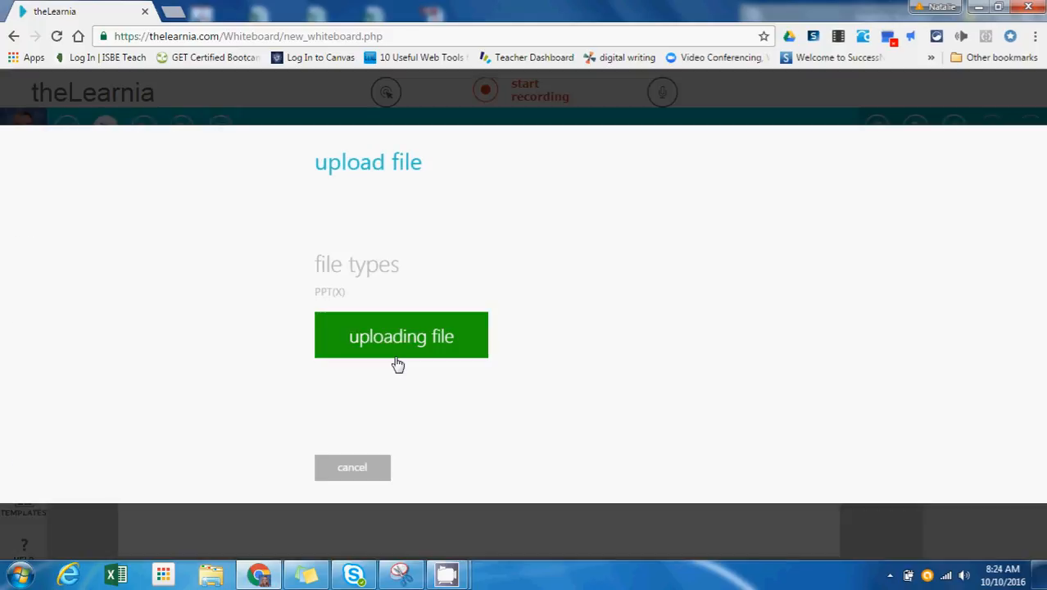
click(401, 336)
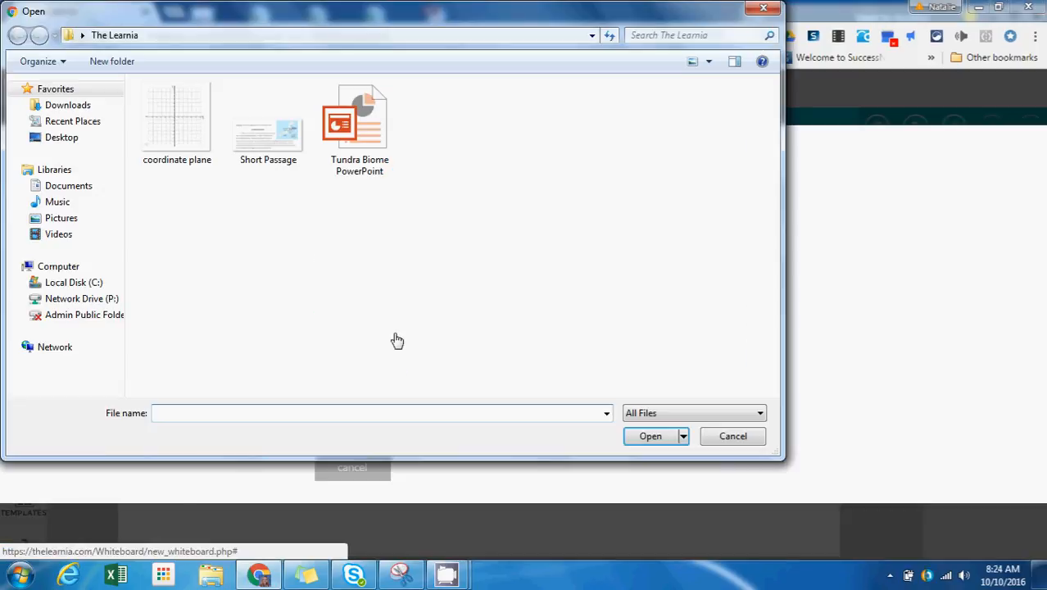
click(358, 118)
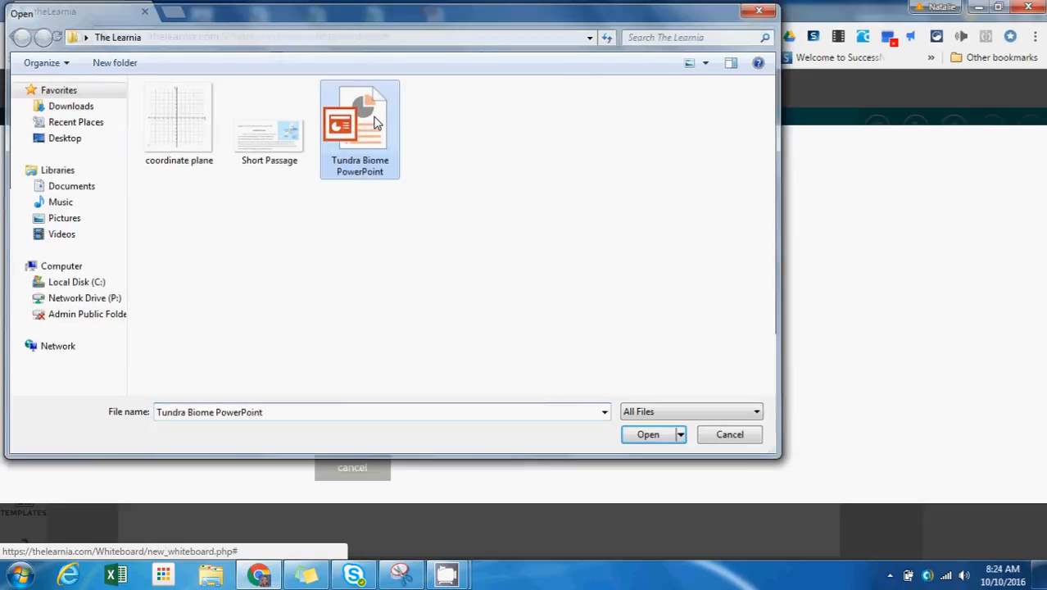
click(647, 434)
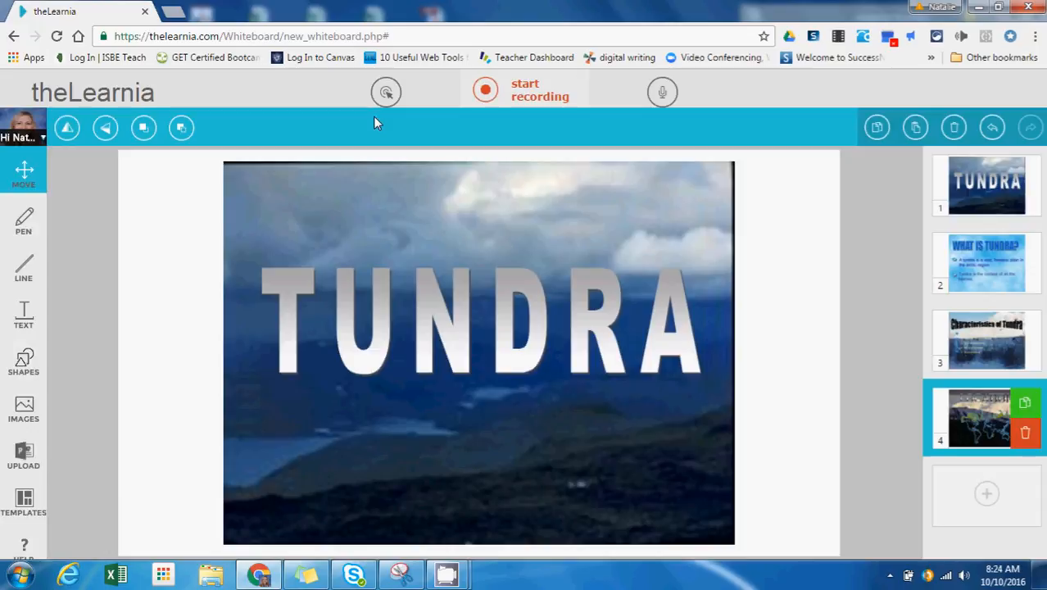
mouse_move(838, 189)
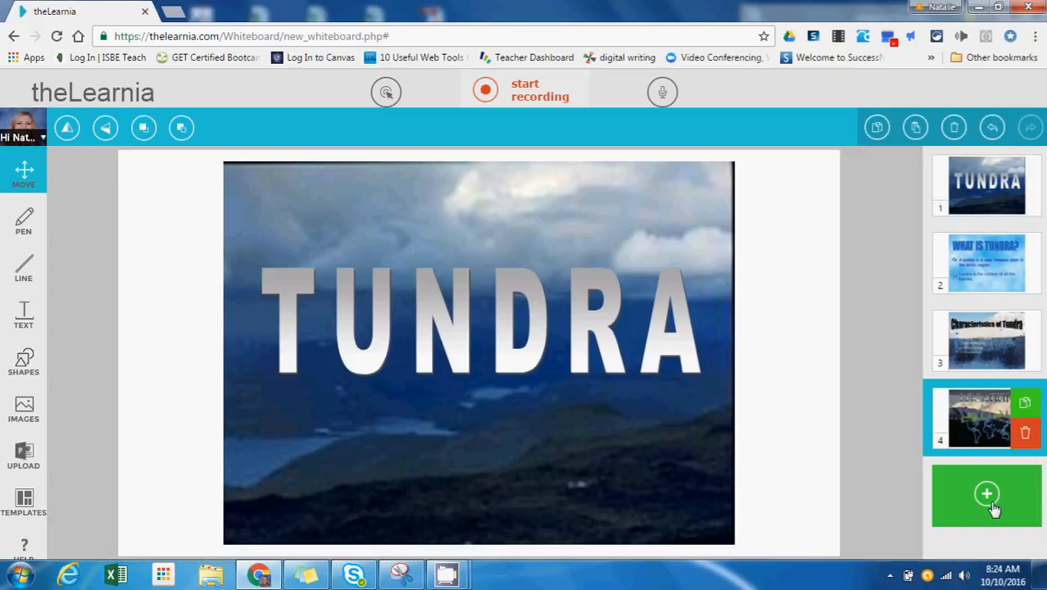
Add a blank slide 5 after the Tundra slides and bring up the free images library
click(986, 493)
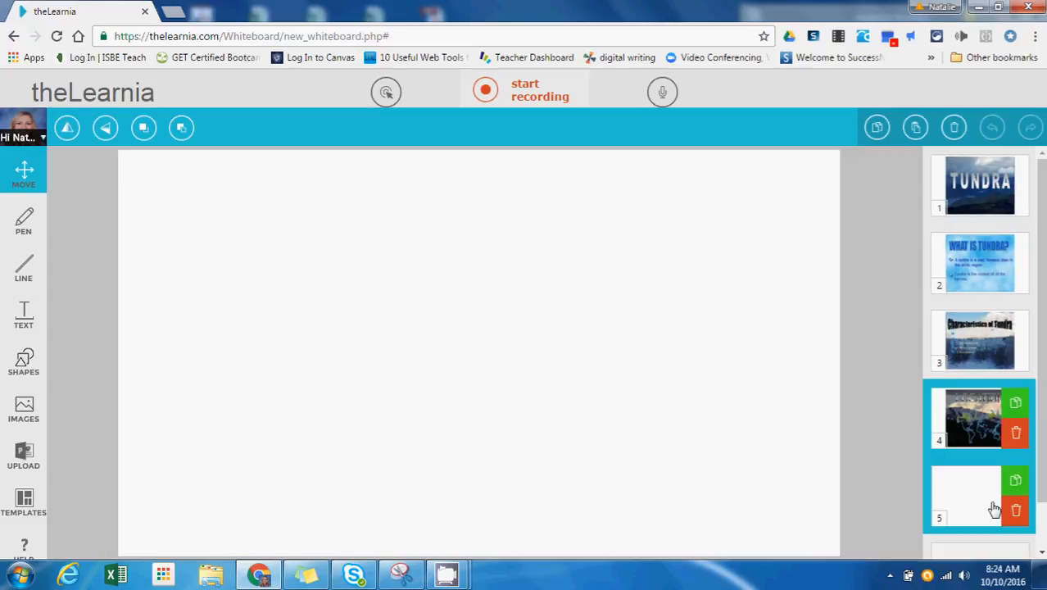
mouse_move(24, 454)
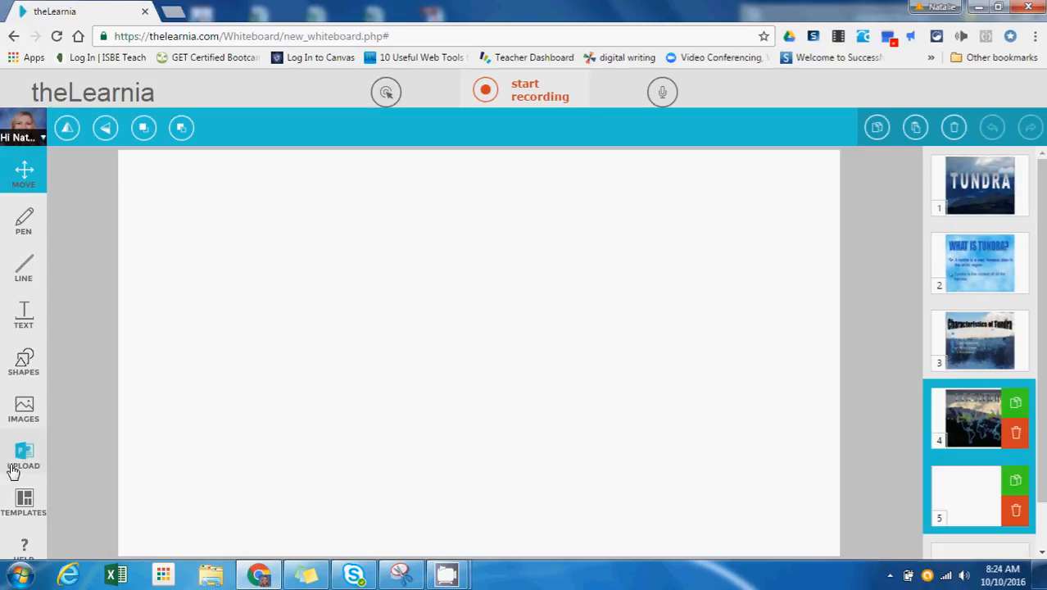
mouse_move(45, 451)
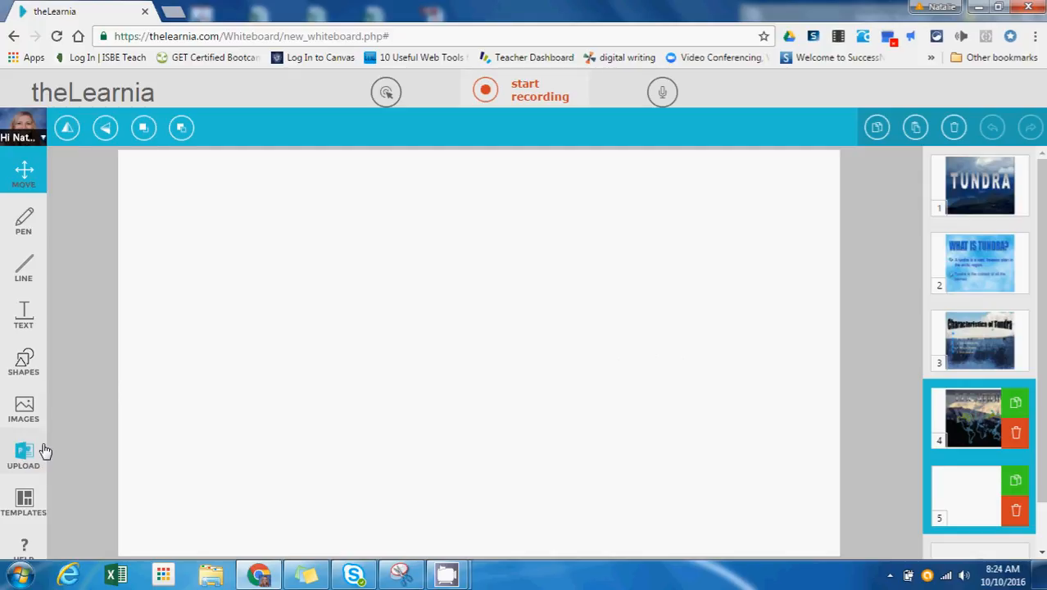
mouse_move(24, 409)
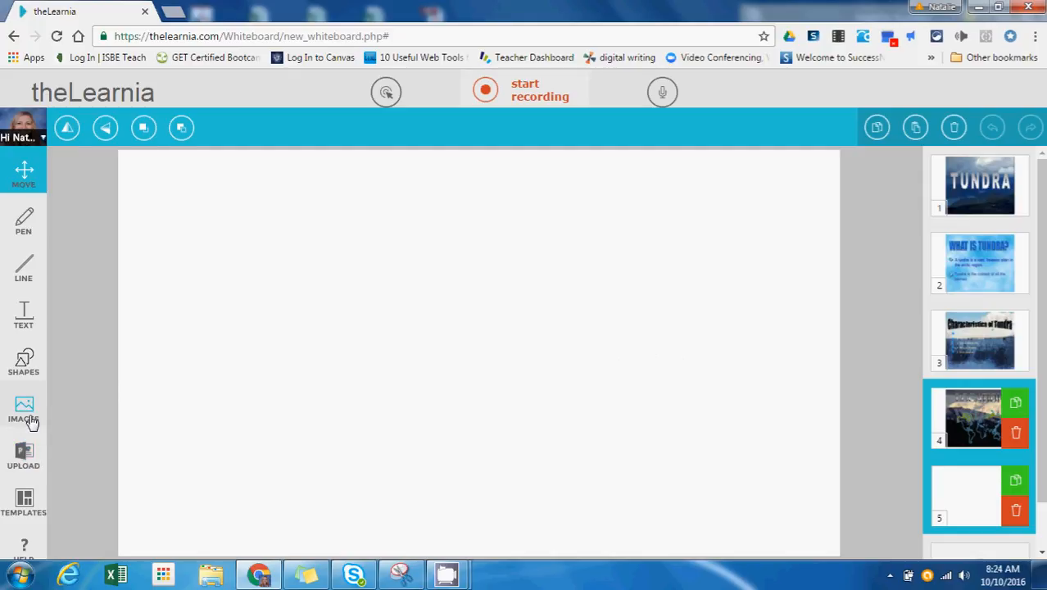
click(24, 410)
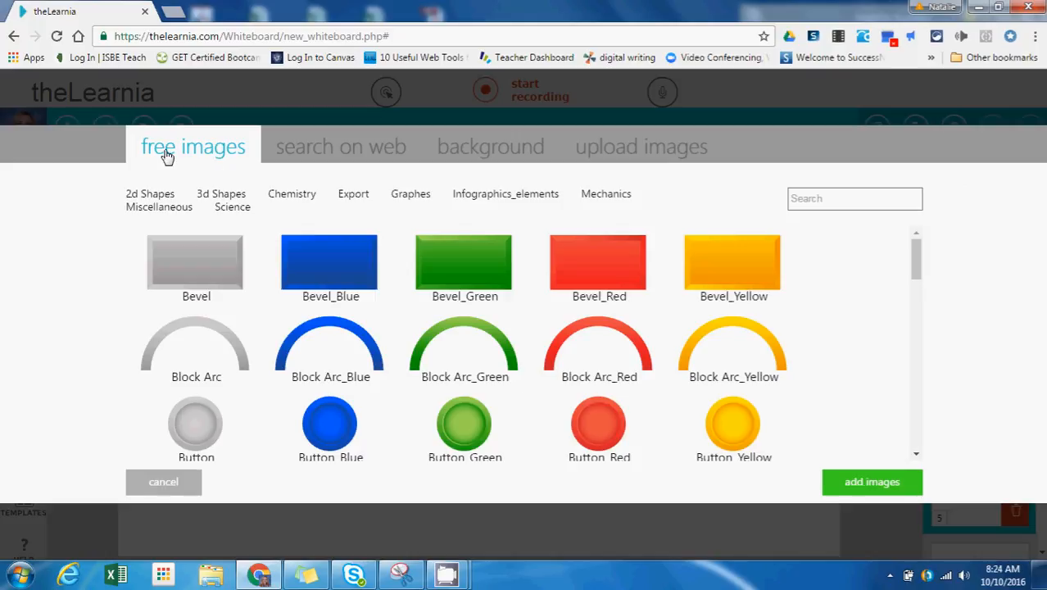
Look through the 'search on web' and 'background' tabs, ending on 'upload images'
click(341, 146)
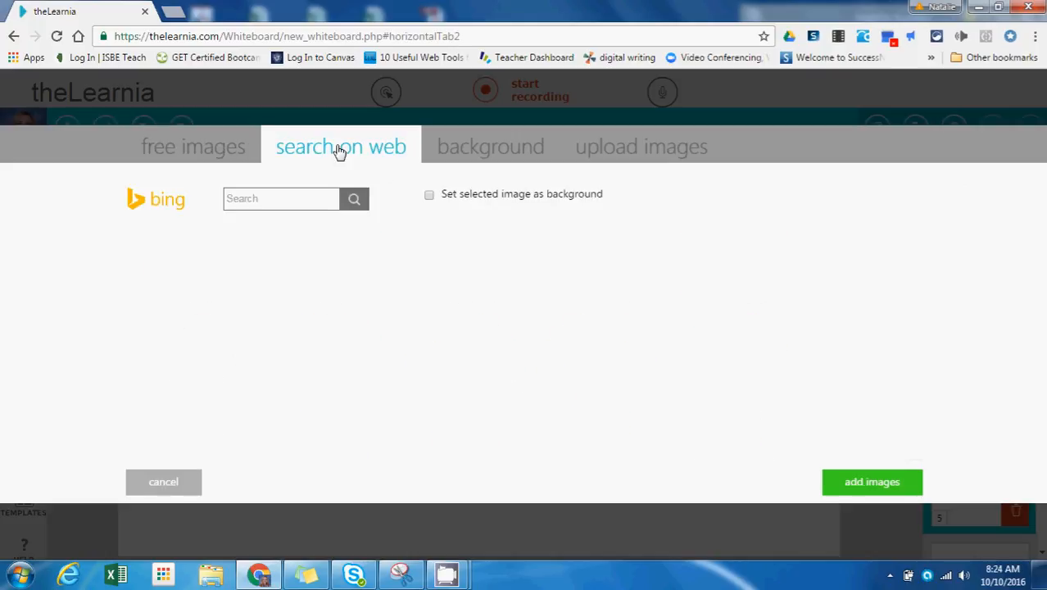
mouse_move(483, 156)
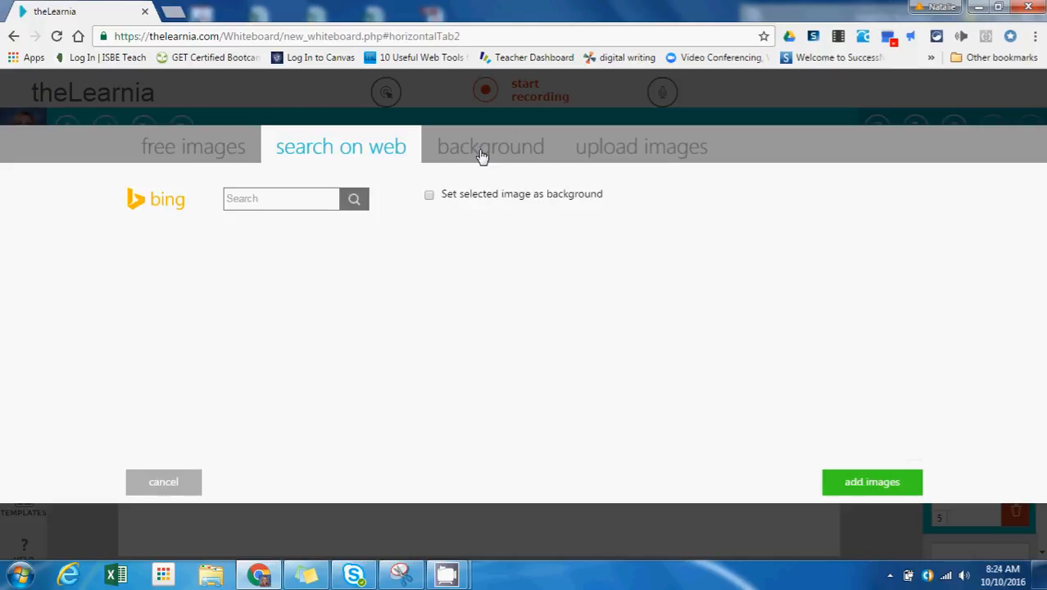
click(490, 146)
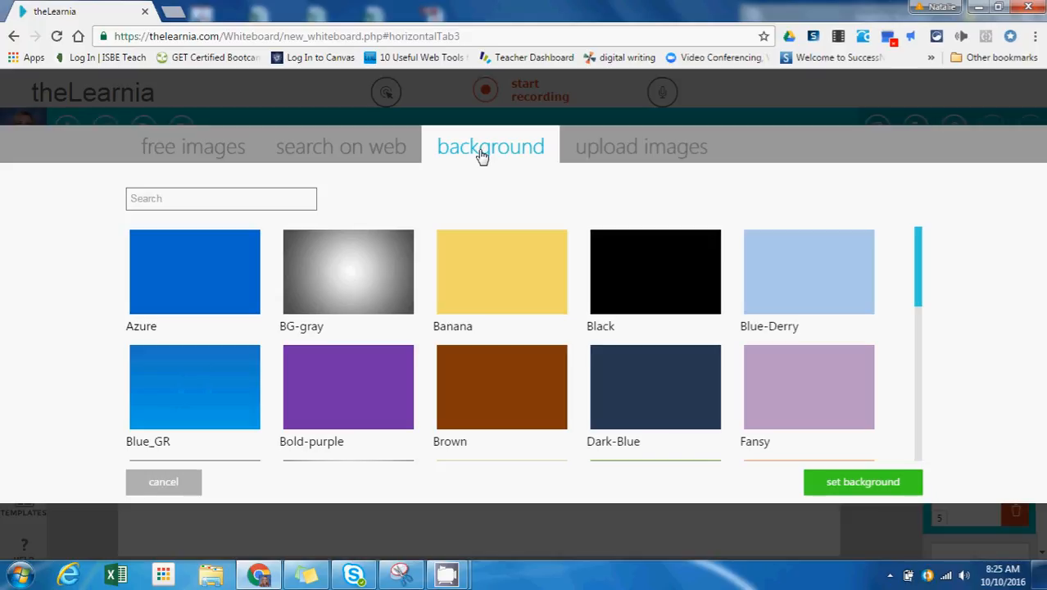
click(642, 146)
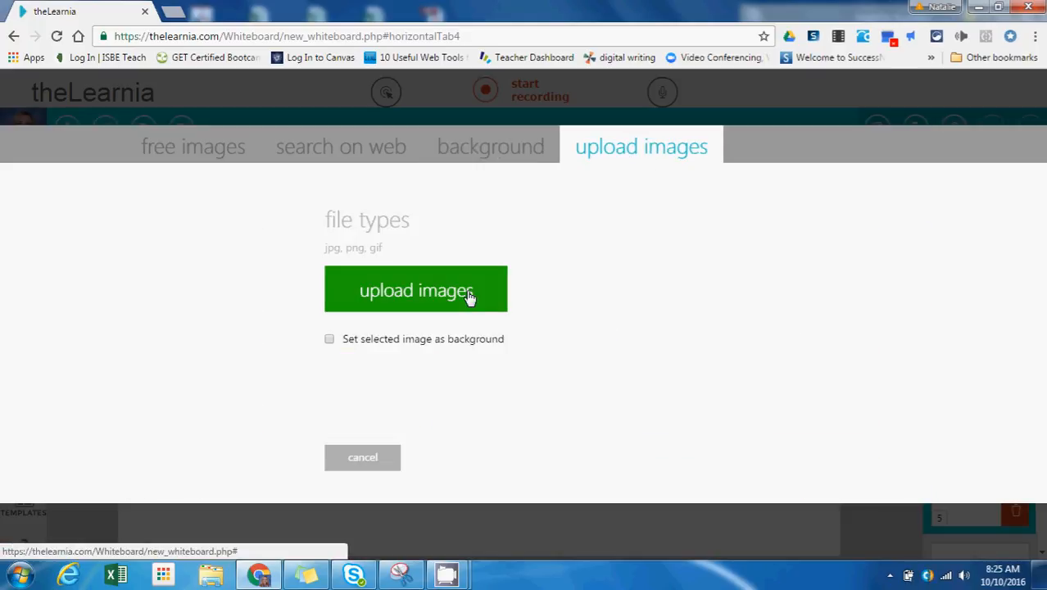
Upload the 'coordinate plane' image file onto slide 5
click(415, 289)
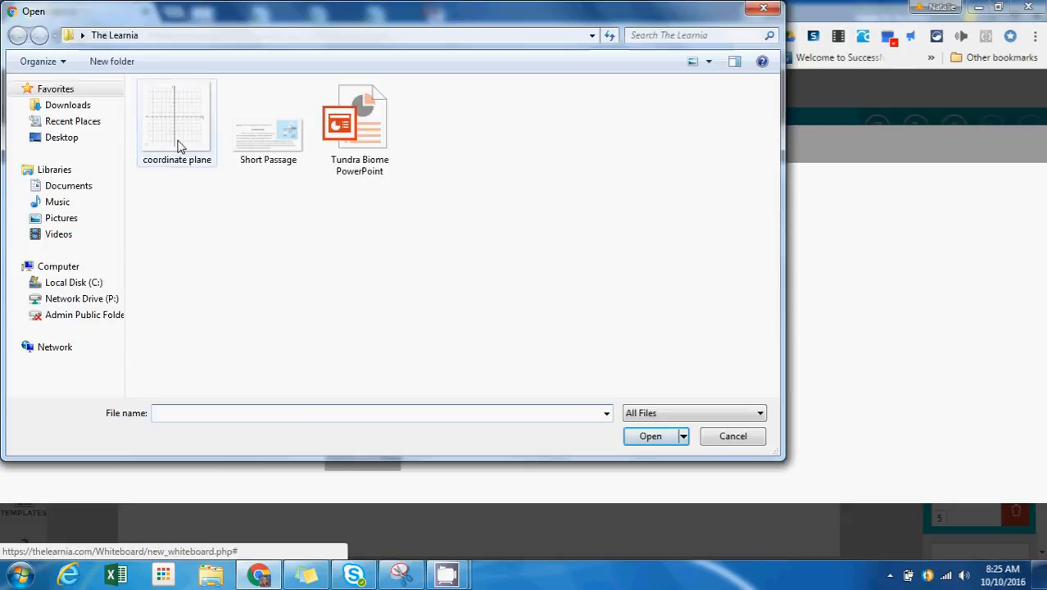
double_click(176, 117)
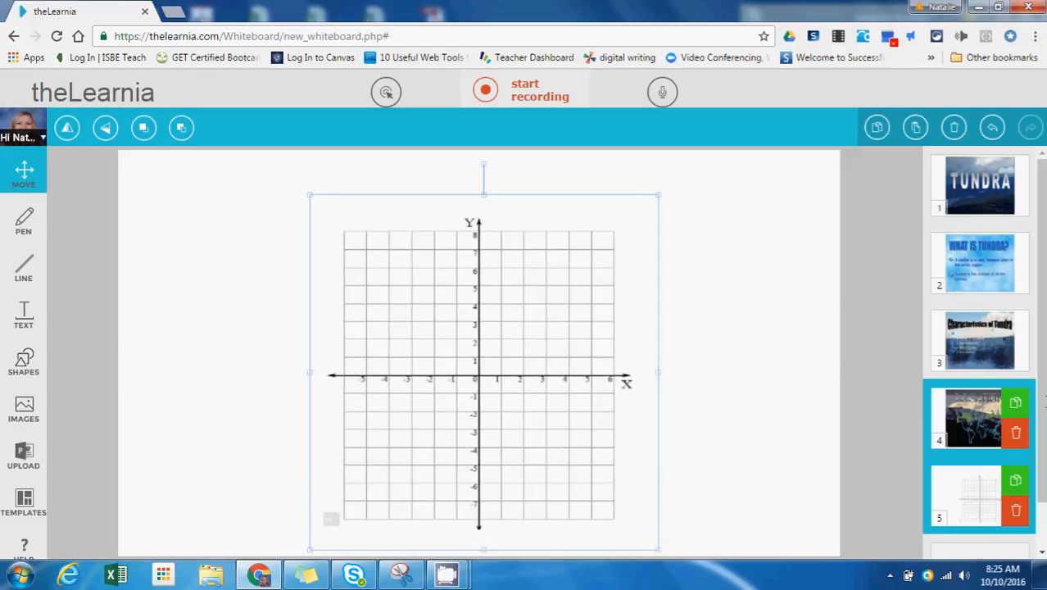
Add slide 6 and upload the 'Short Passage' tsunami reading image onto it
scroll(down, 3)
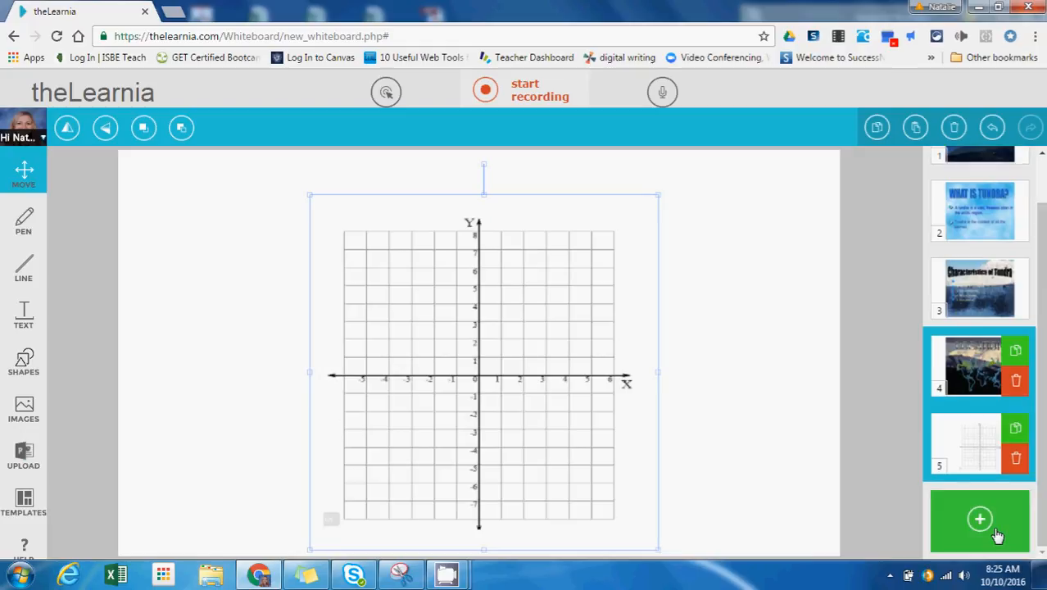
click(980, 519)
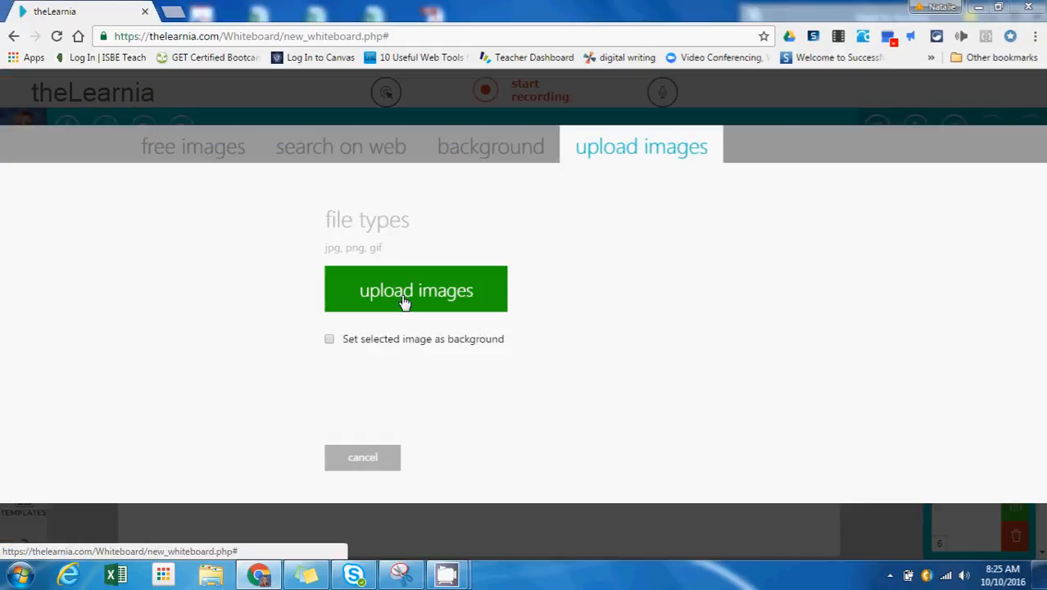
click(416, 289)
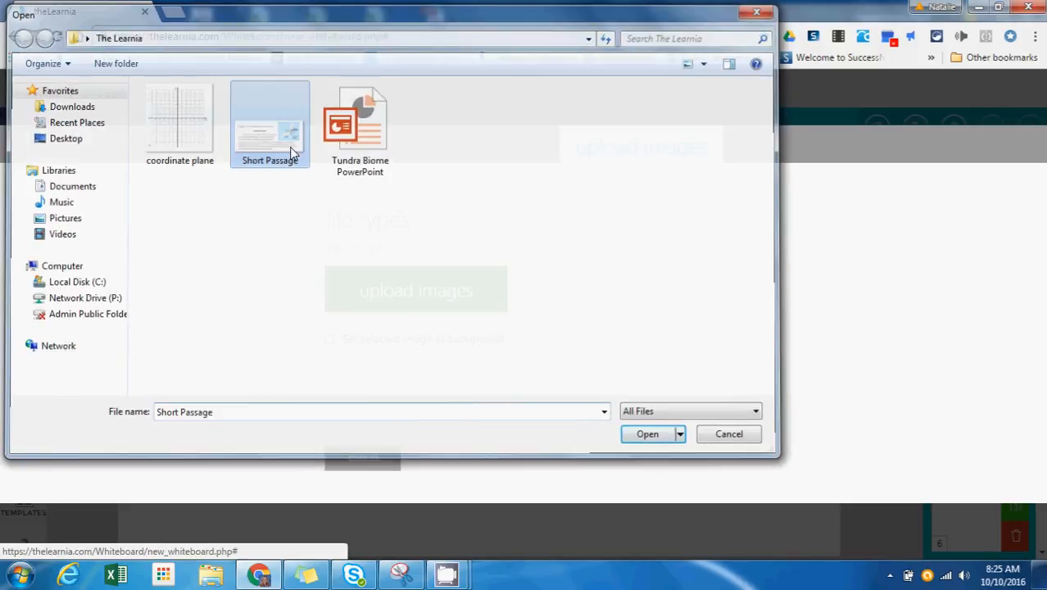
click(646, 434)
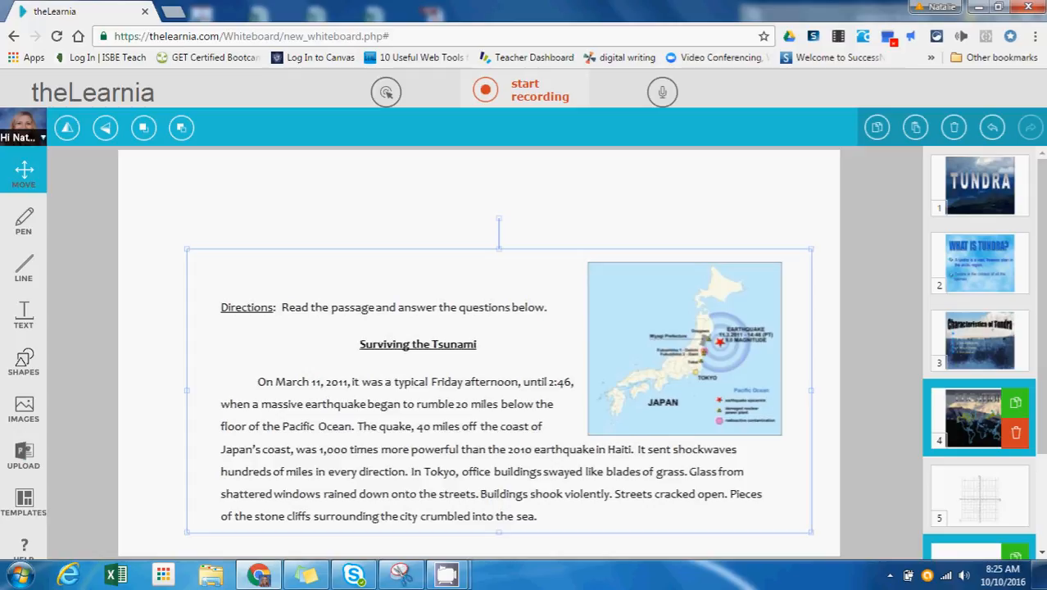
mouse_move(724, 124)
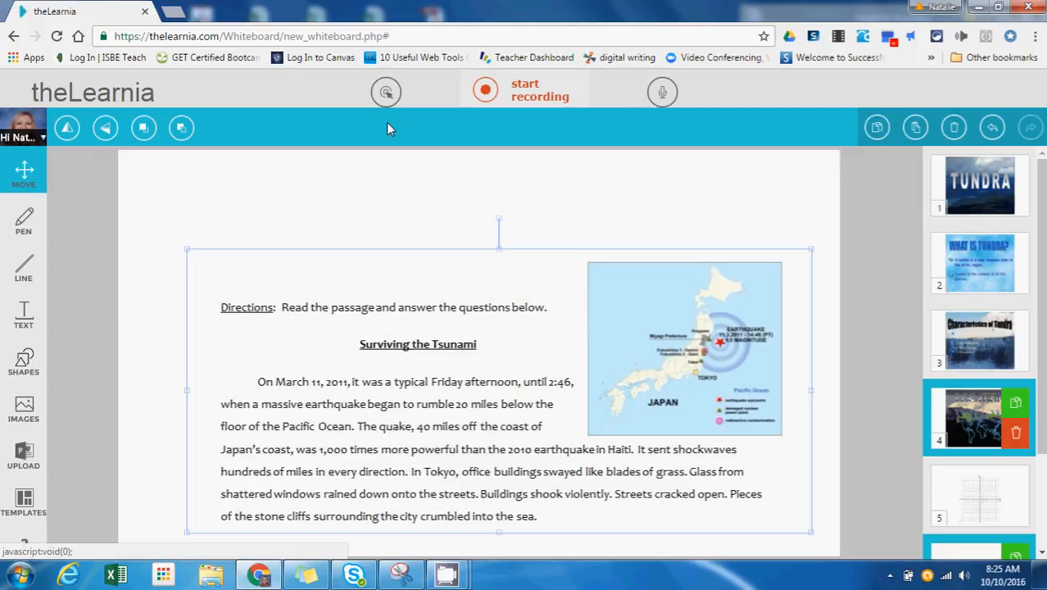
click(385, 92)
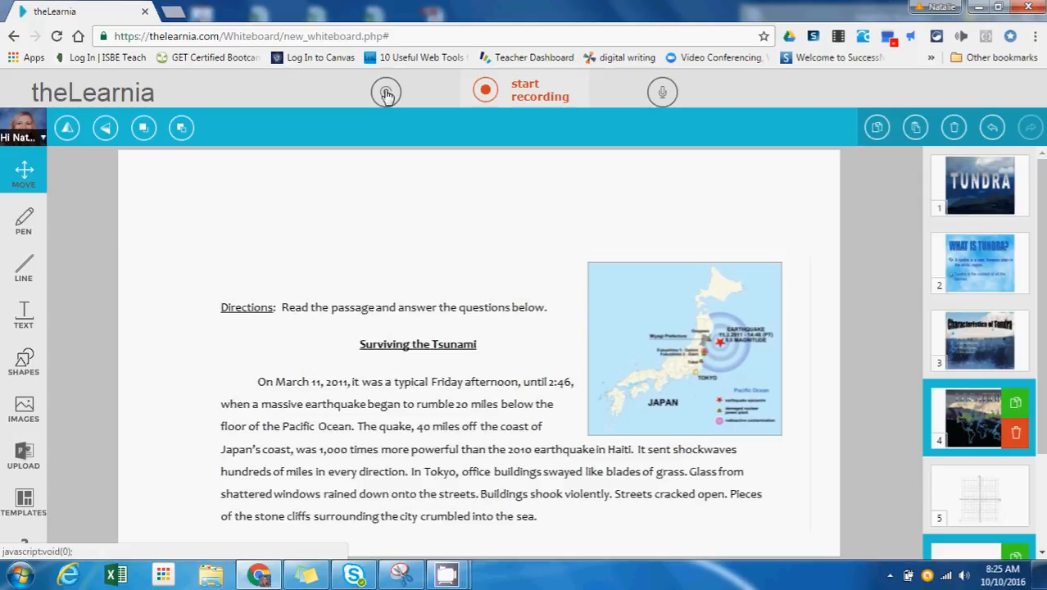
mouse_move(386, 96)
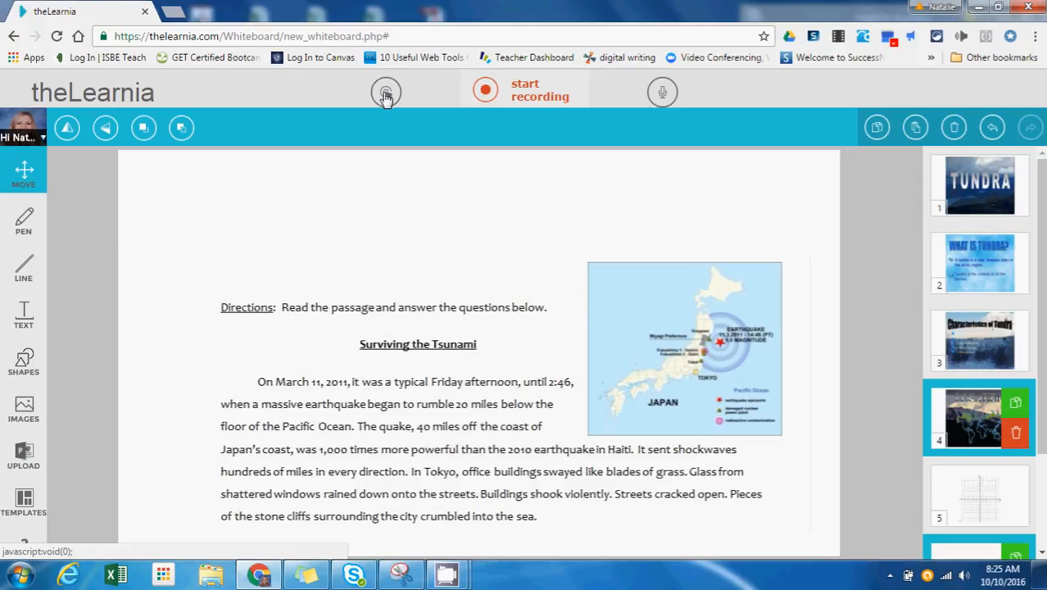
mouse_move(385, 91)
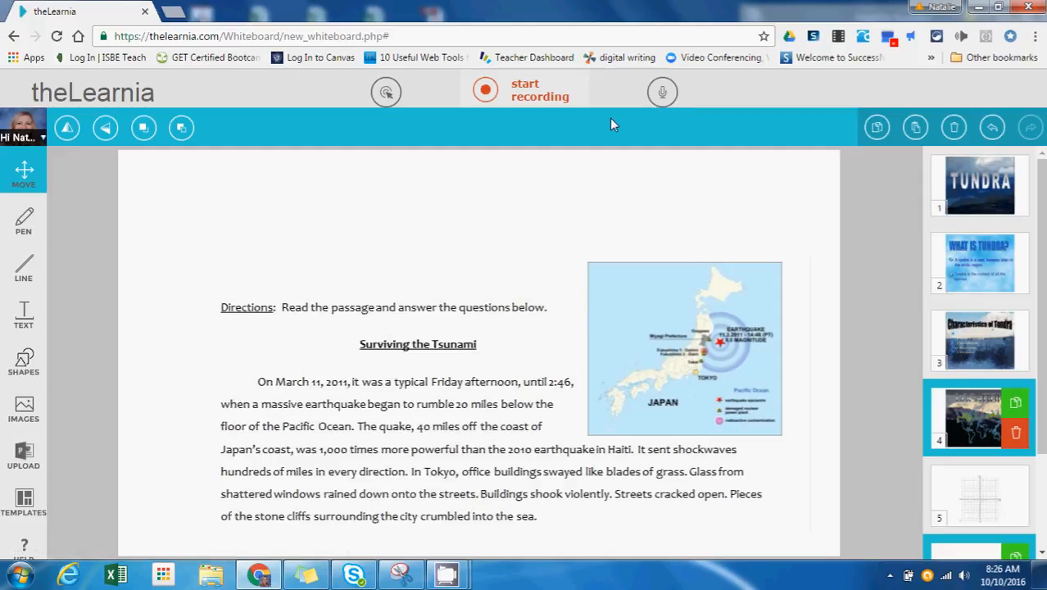
mouse_move(564, 134)
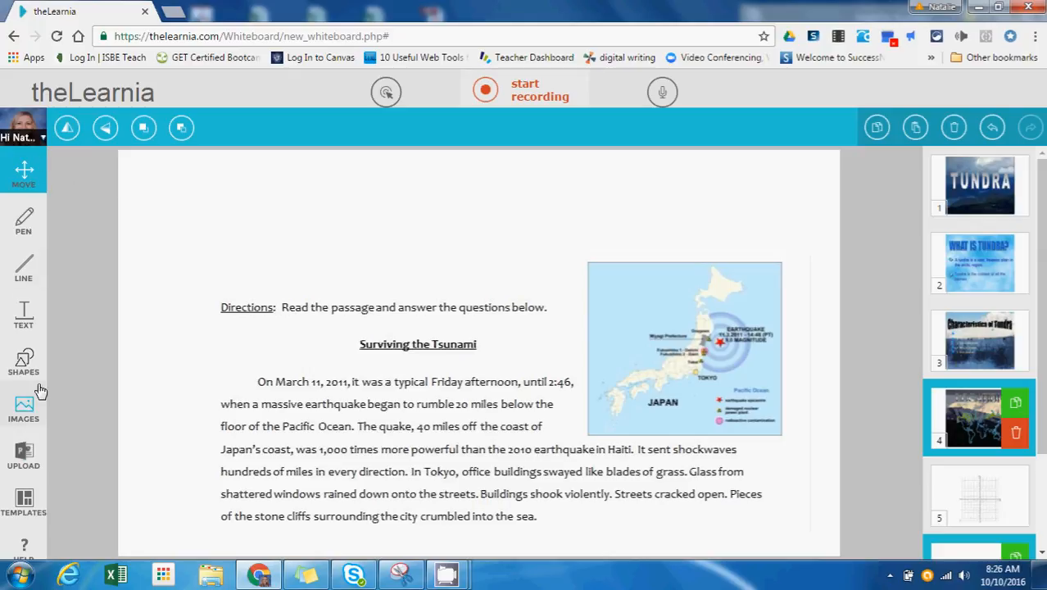
mouse_move(81, 205)
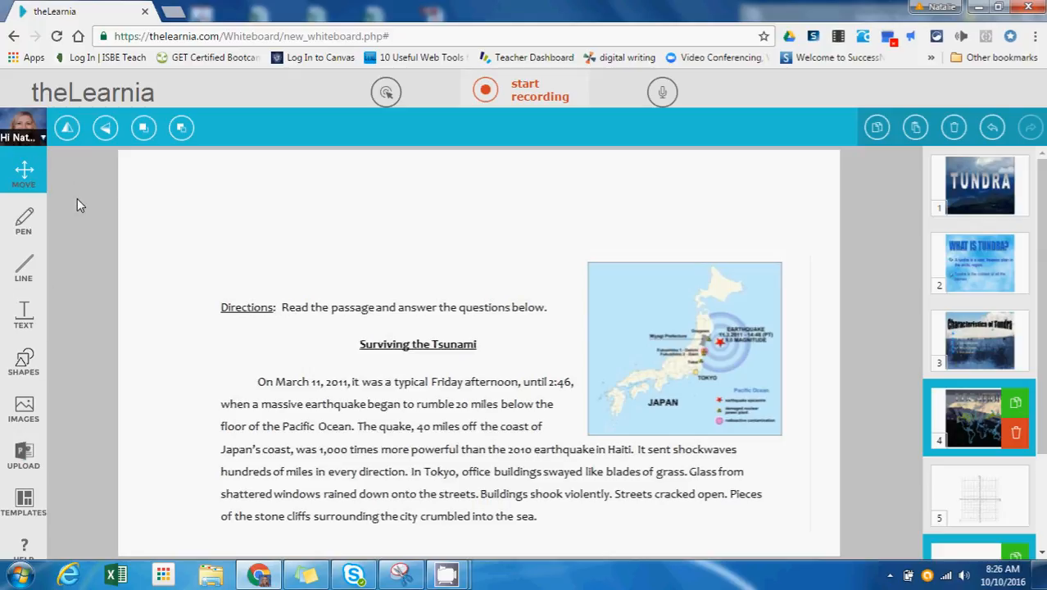
mouse_move(979, 184)
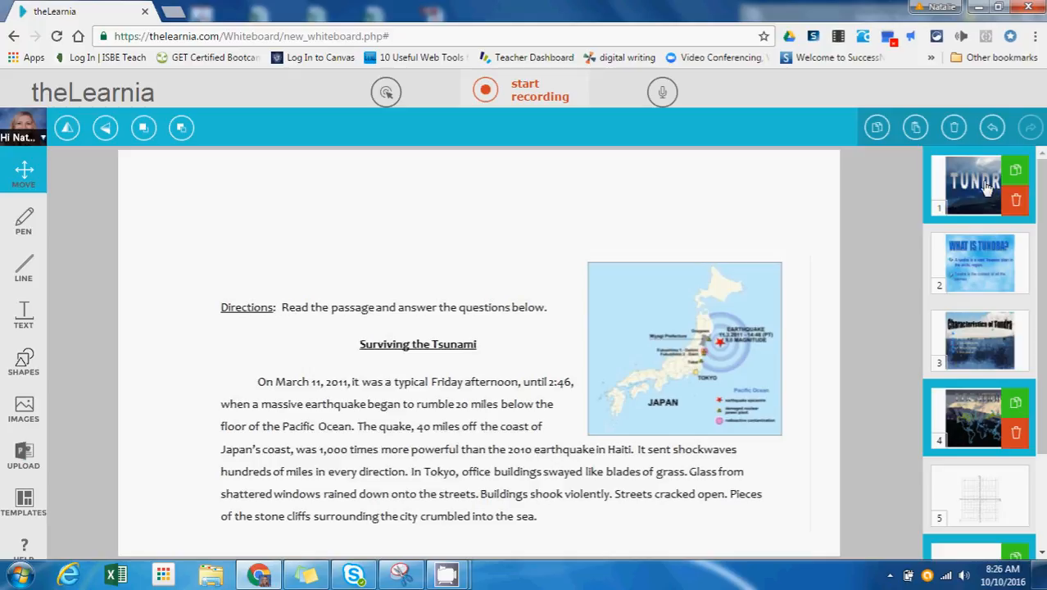
Present the TUNDRA, What is Tundra?, Characteristics and LOCATION slides, then select slide 5
click(971, 184)
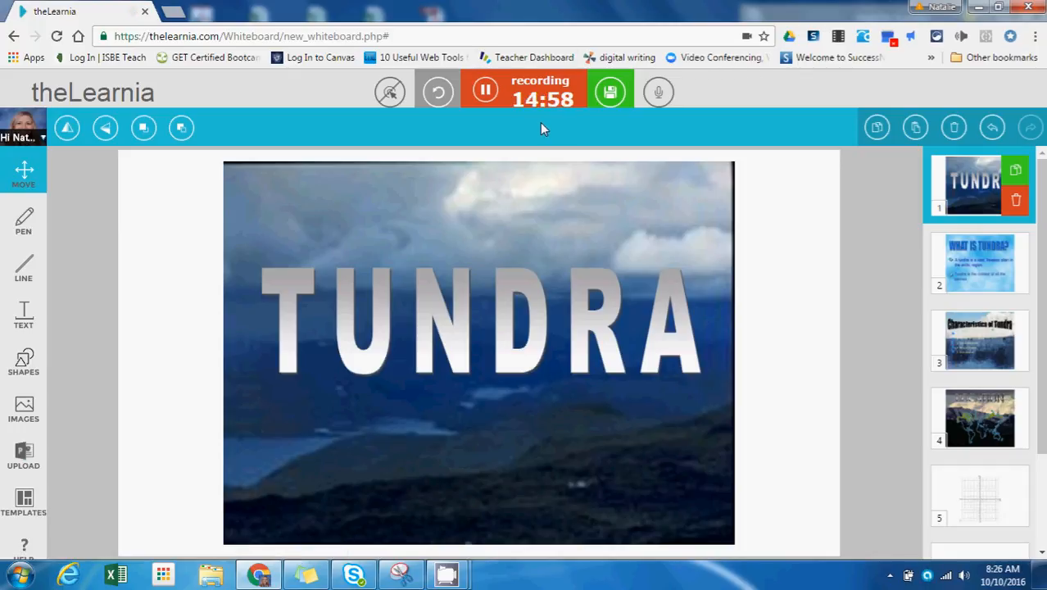
mouse_move(762, 106)
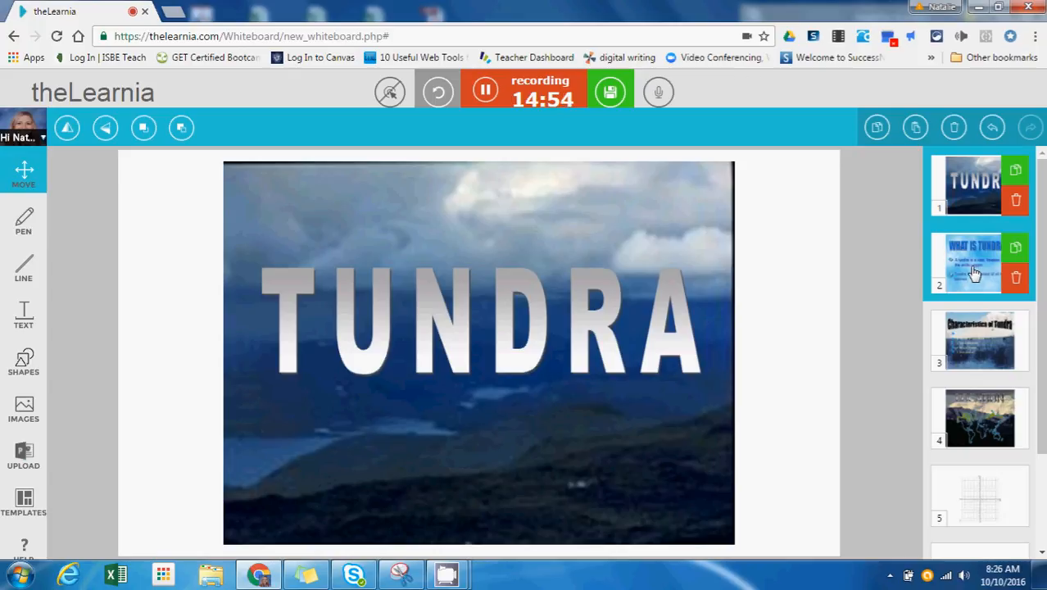
click(973, 262)
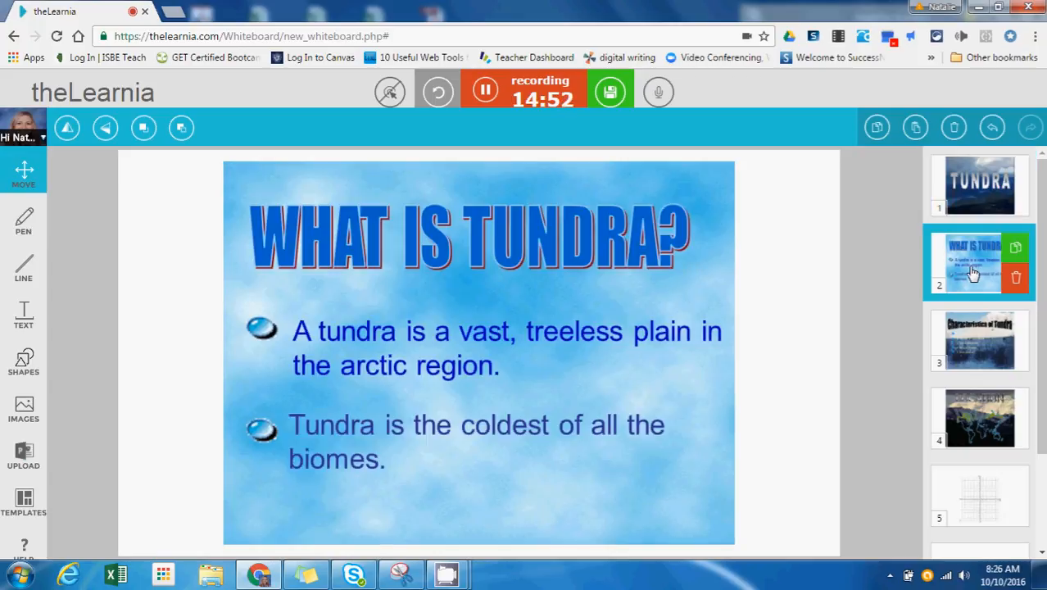
click(979, 340)
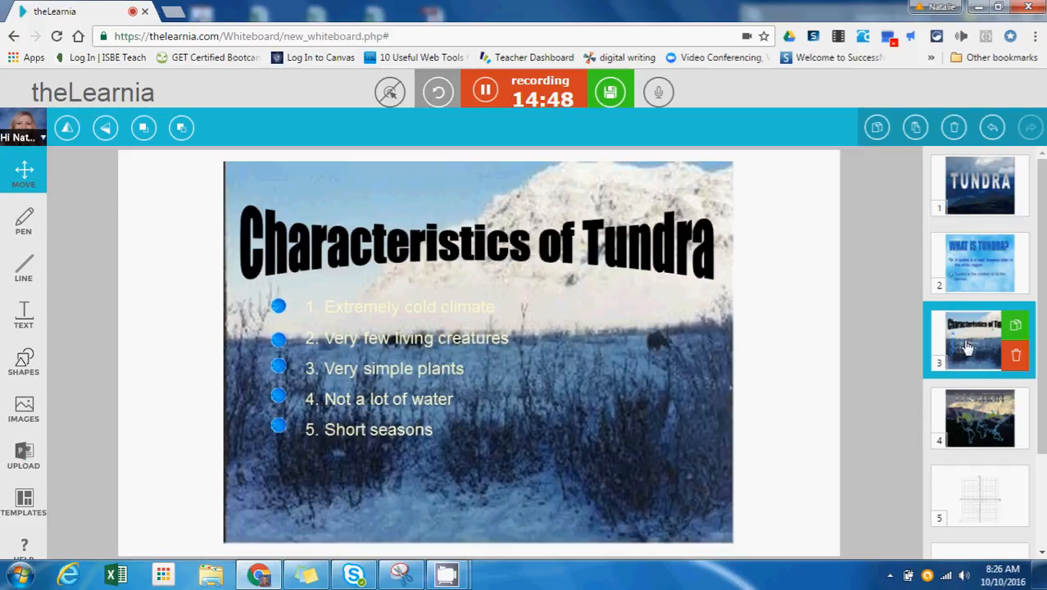
click(979, 417)
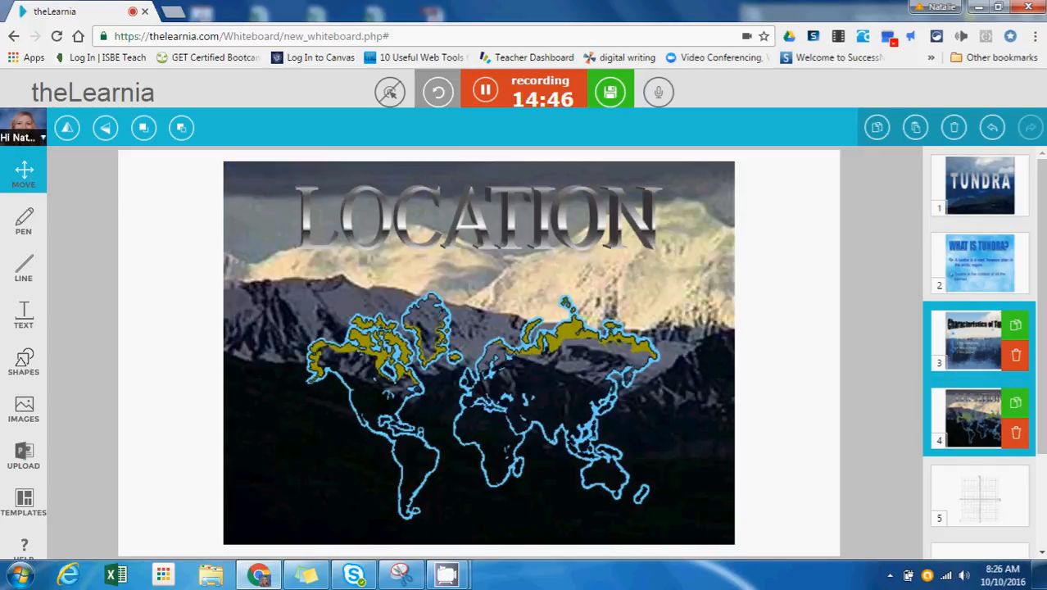
scroll(down, 3)
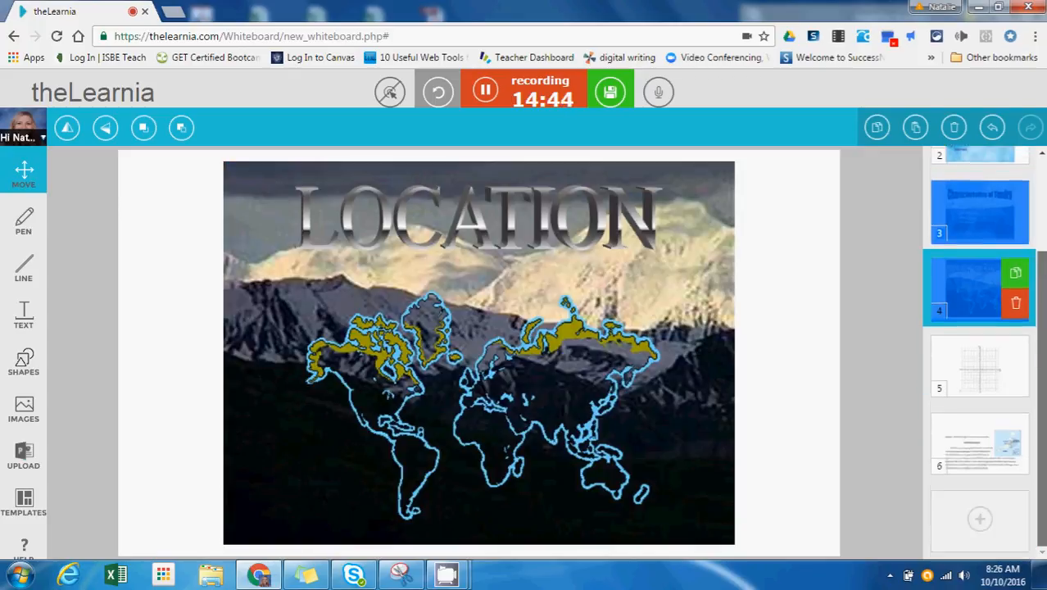
click(970, 364)
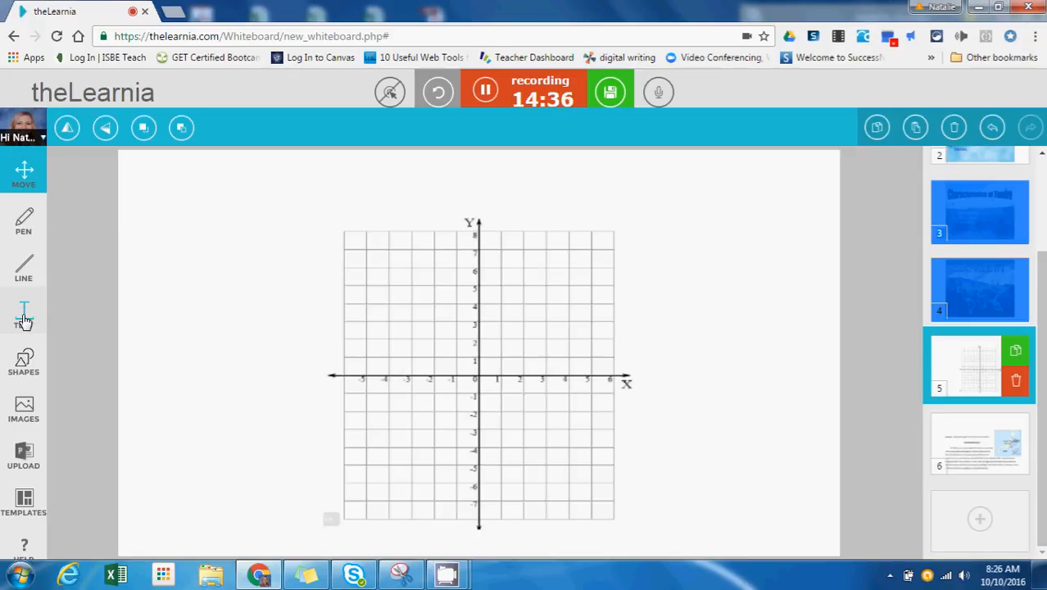
Place a 16 pt text box above the grid and type the (2,-3) plotting question
click(24, 314)
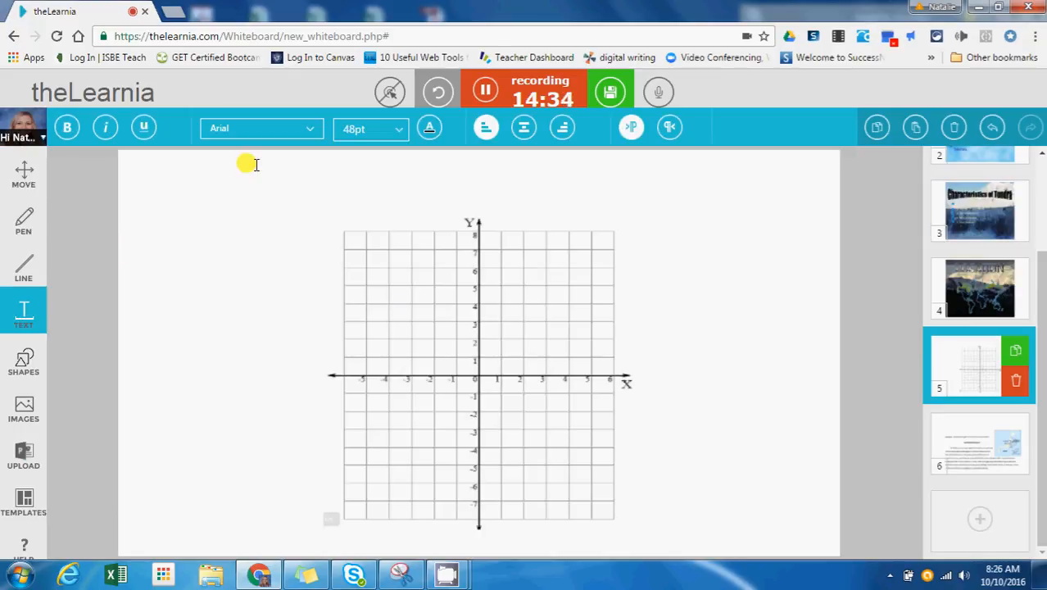
mouse_move(319, 170)
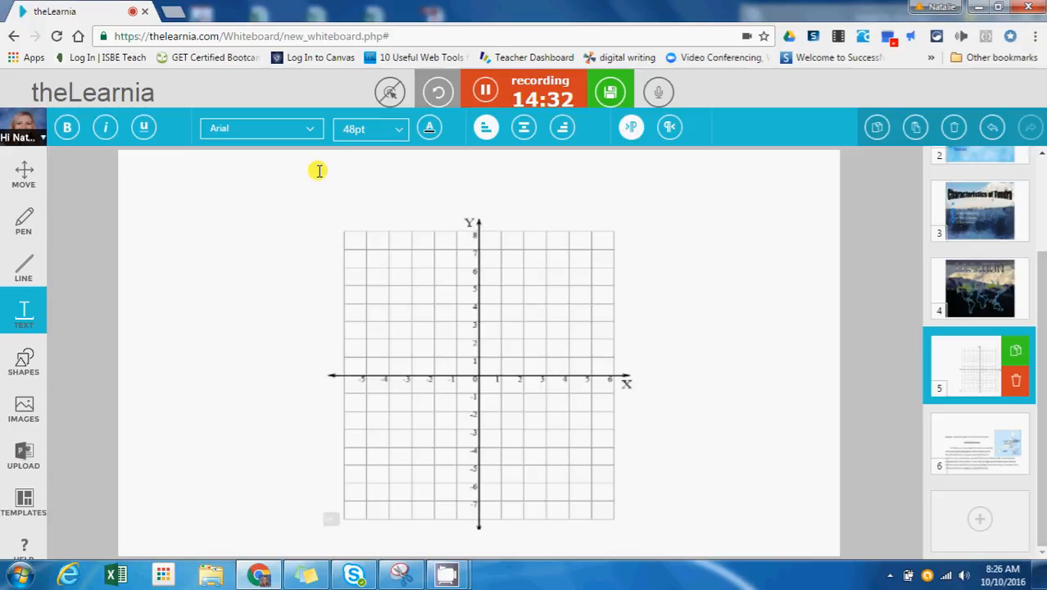
click(311, 172)
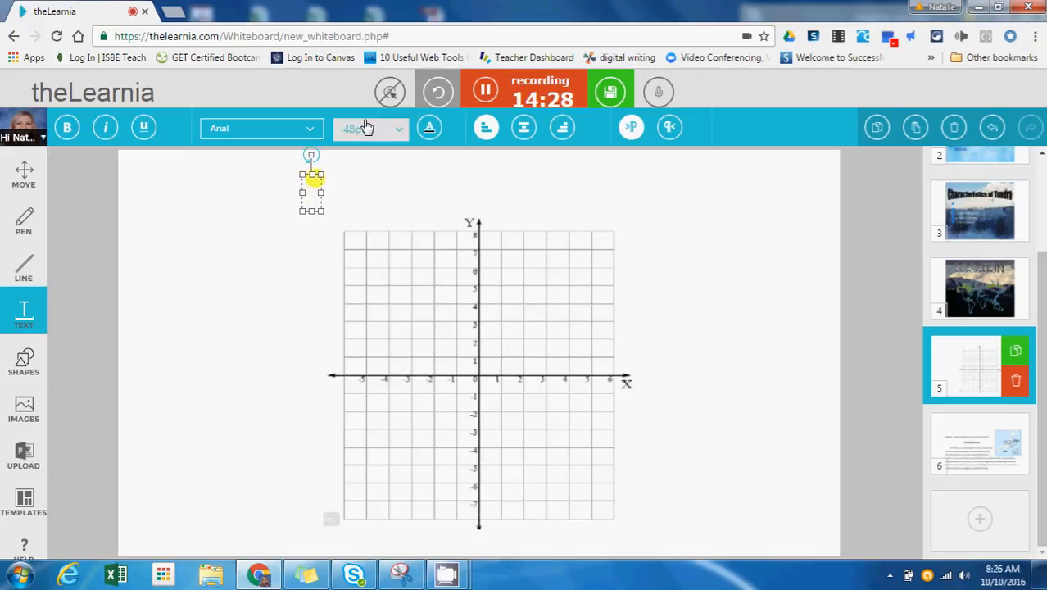
click(370, 128)
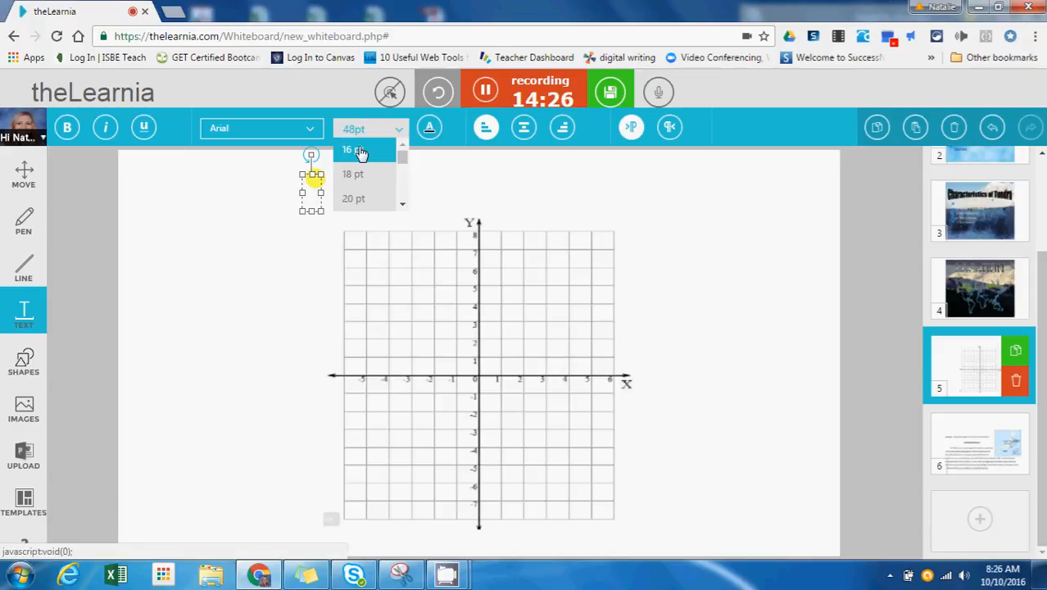
click(352, 149)
text(Plot the)
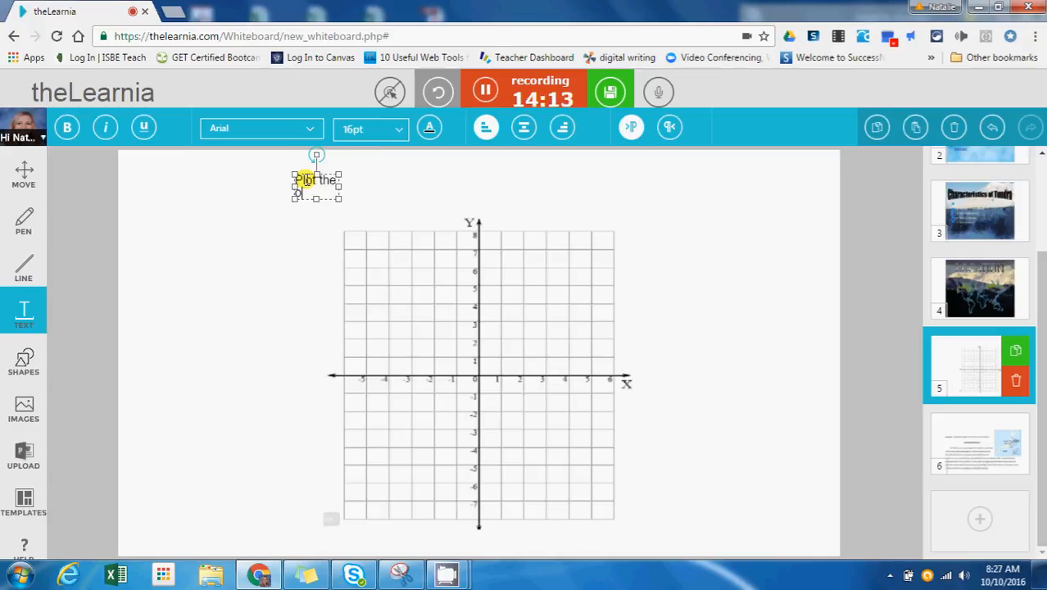
text(ordered pair)
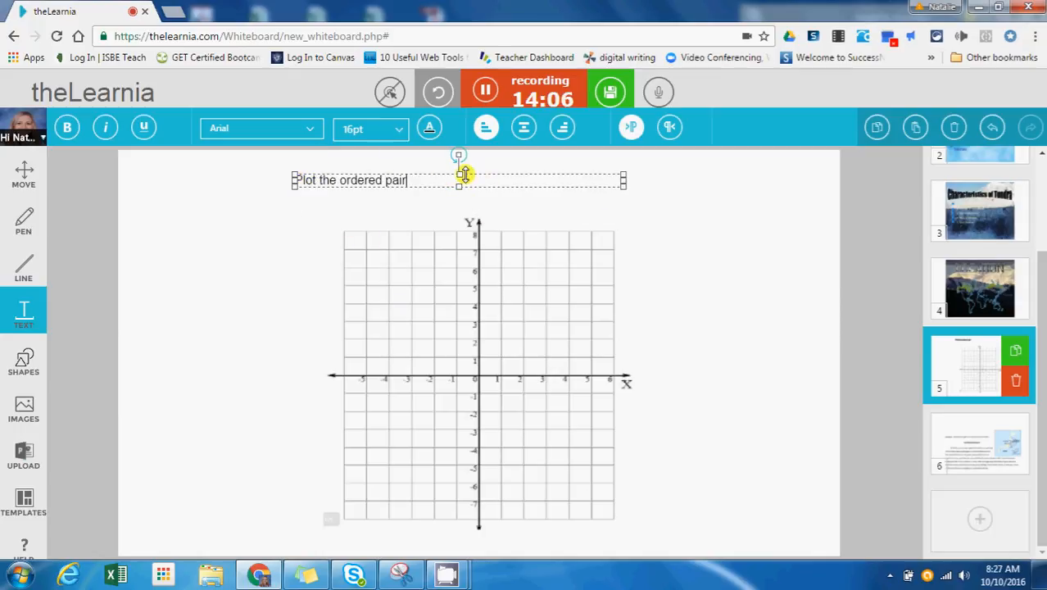
text((2,-3) in the coordinate plane.)
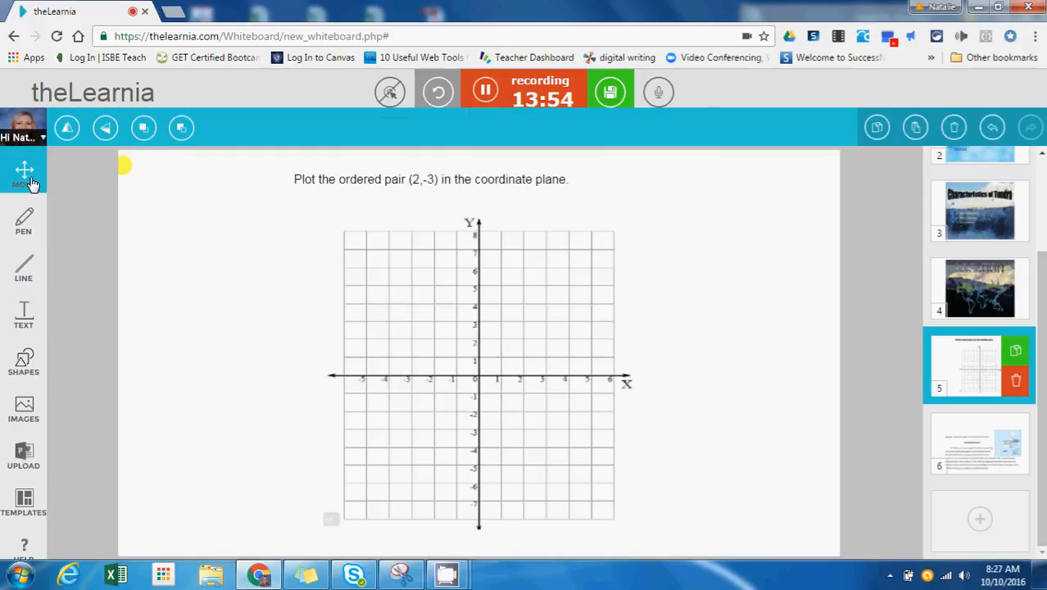
Move the slide 5 question text and coordinate grid into place, then deselect the grid
click(430, 177)
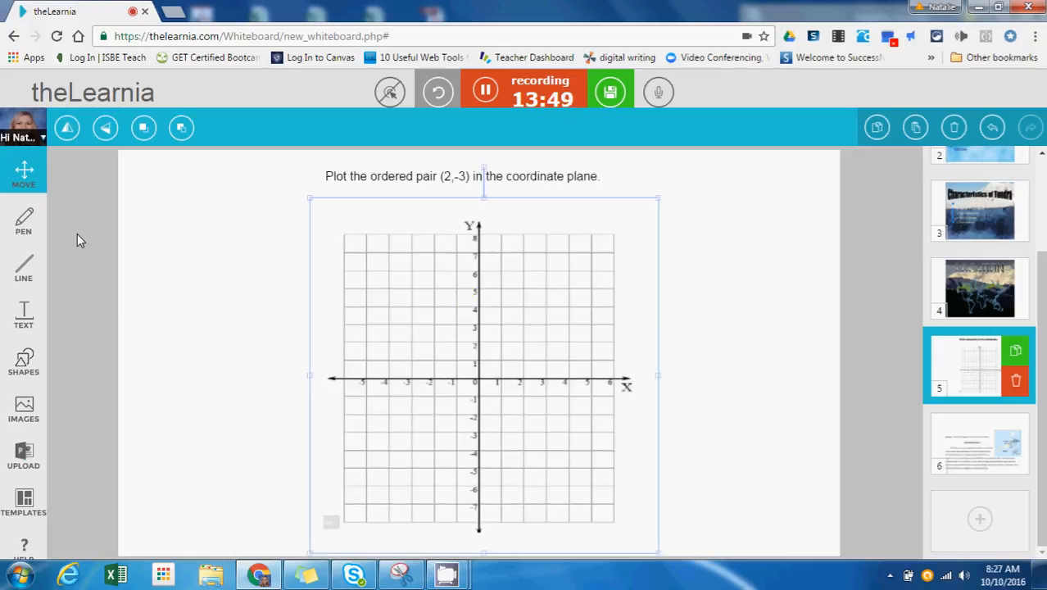
click(148, 301)
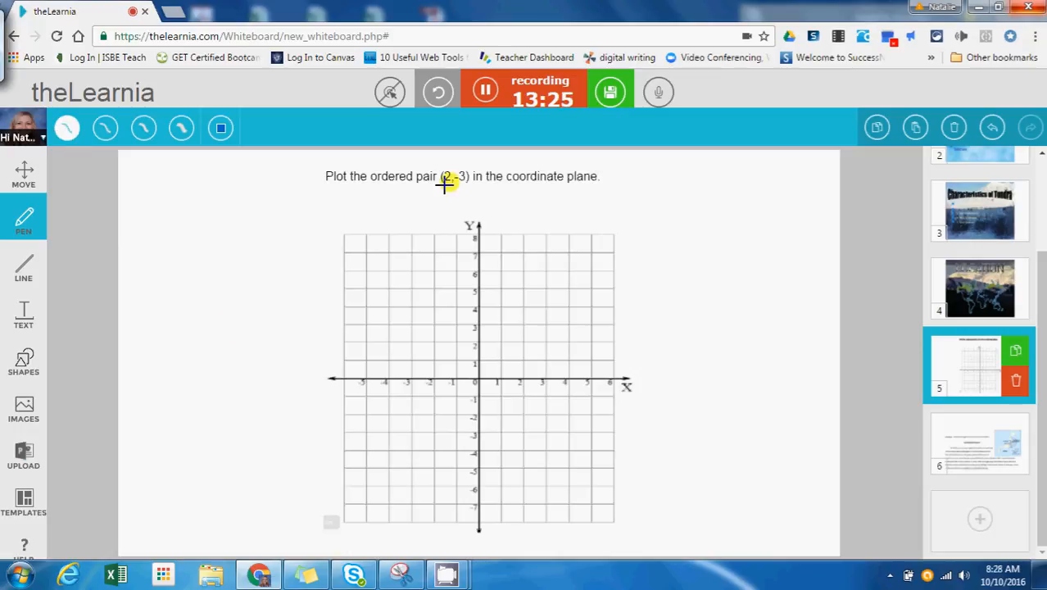
mouse_move(440, 190)
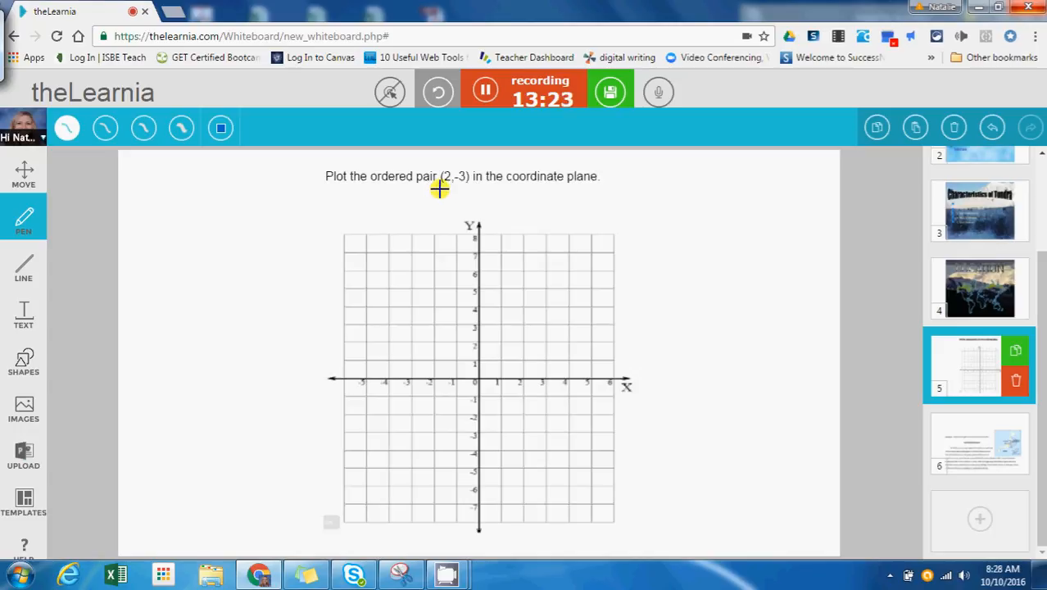
mouse_move(447, 190)
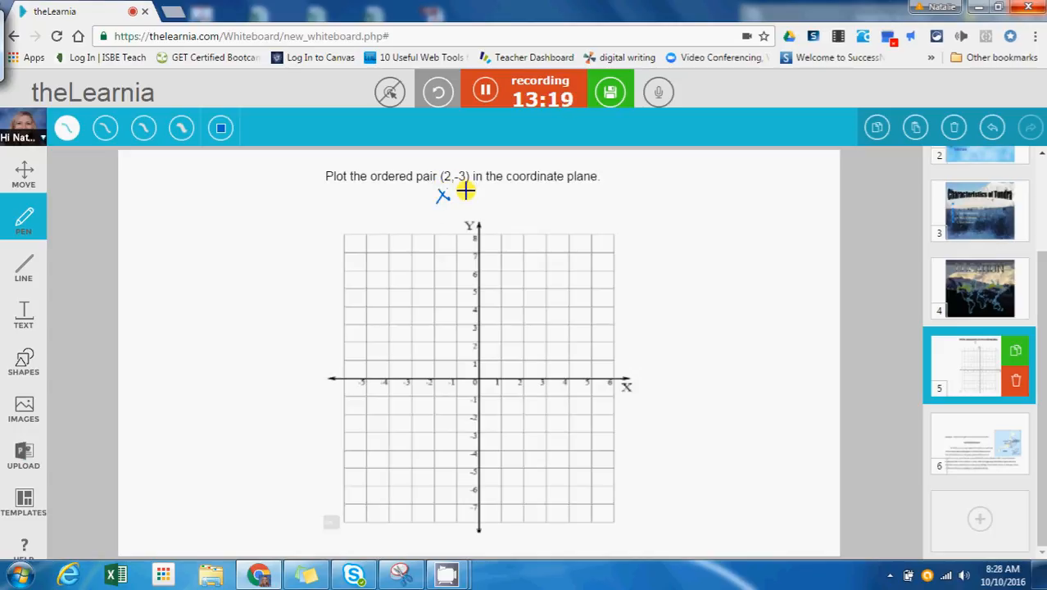
mouse_move(475, 192)
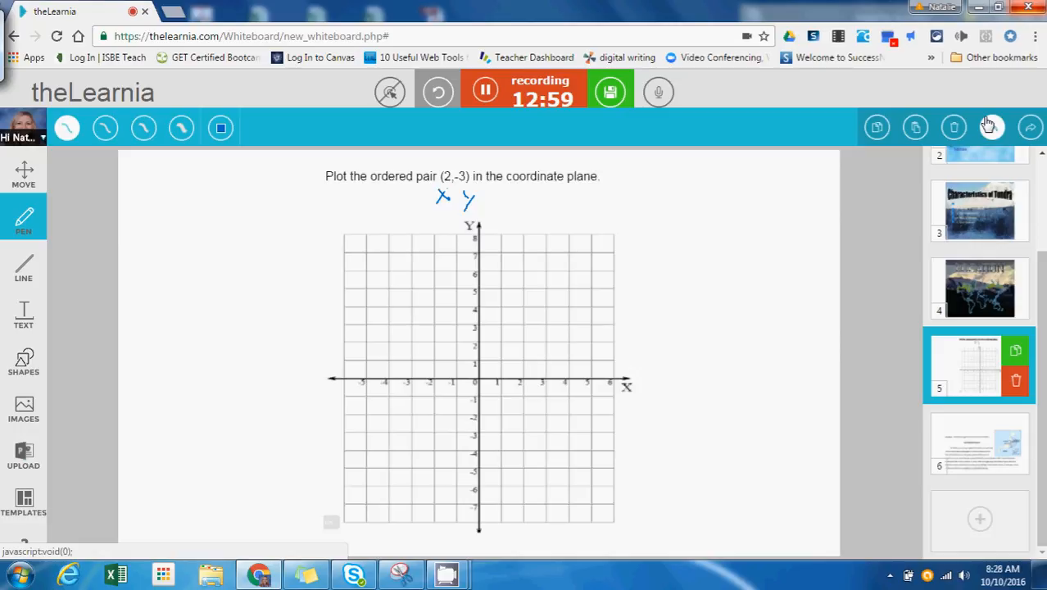
mouse_move(638, 329)
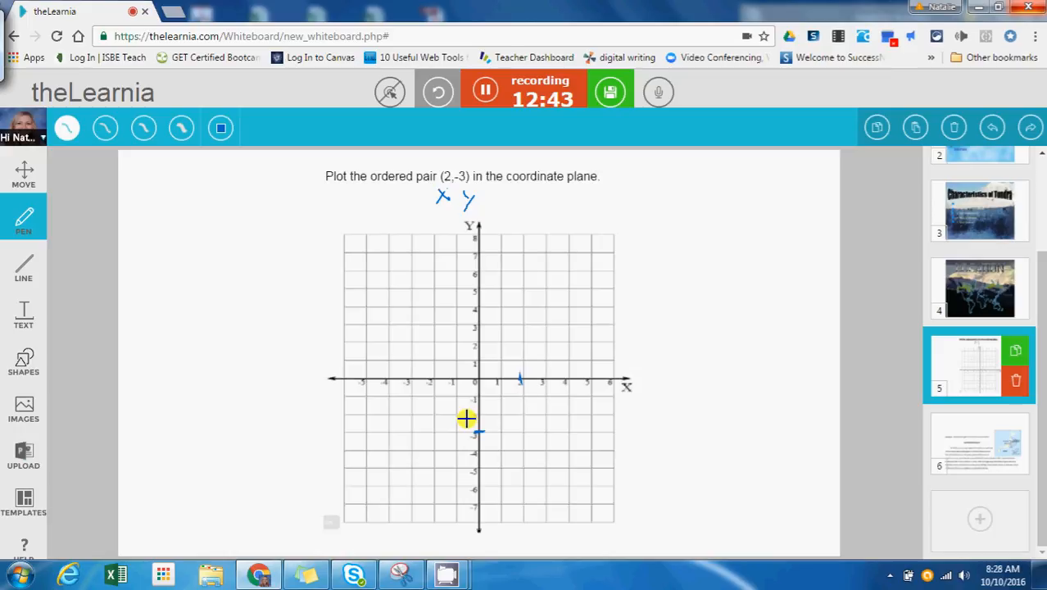
mouse_move(516, 426)
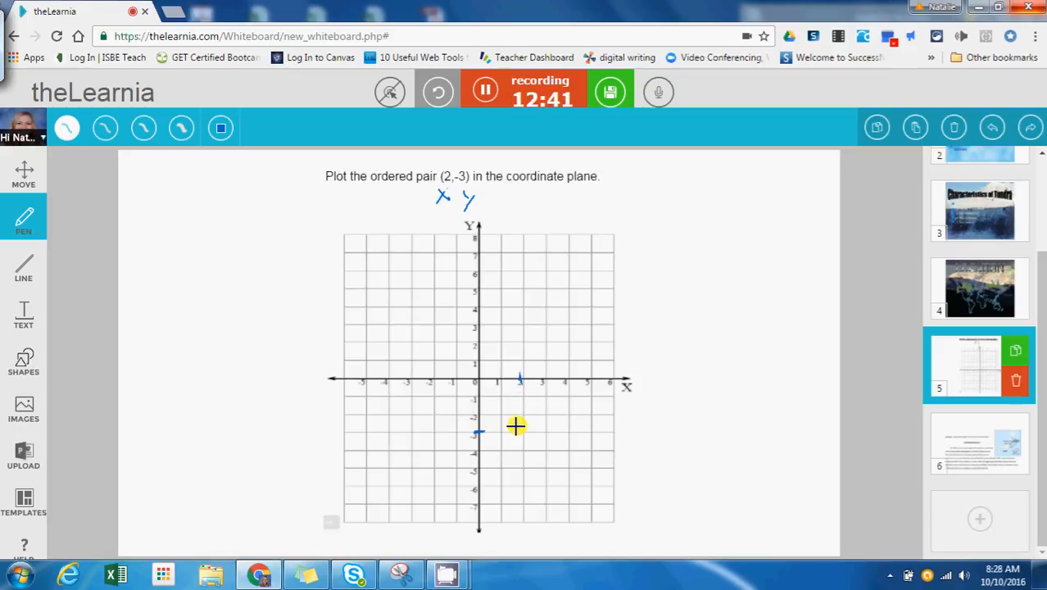
mouse_move(523, 428)
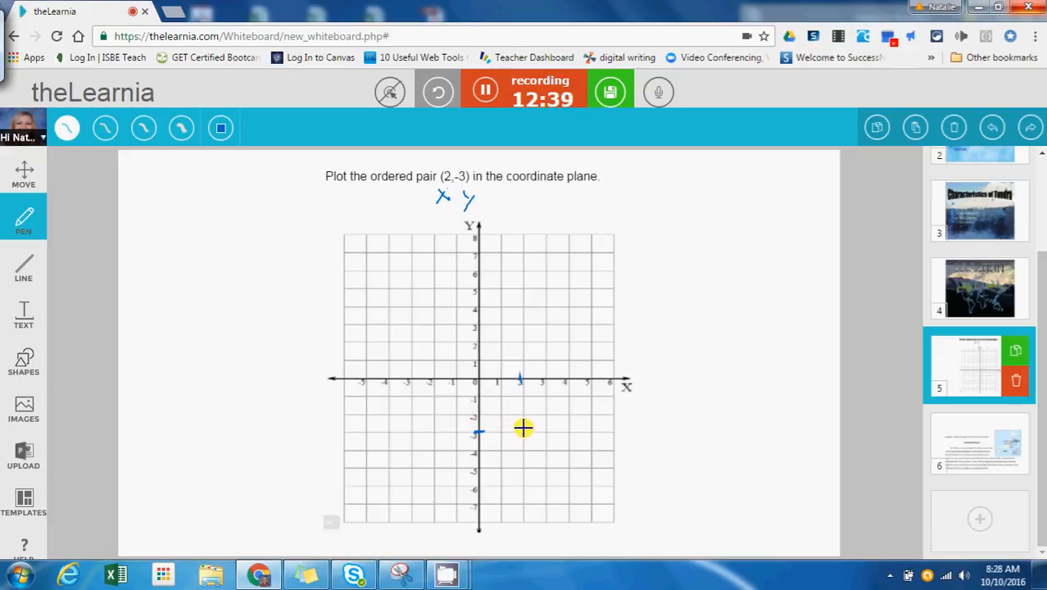
mouse_move(520, 432)
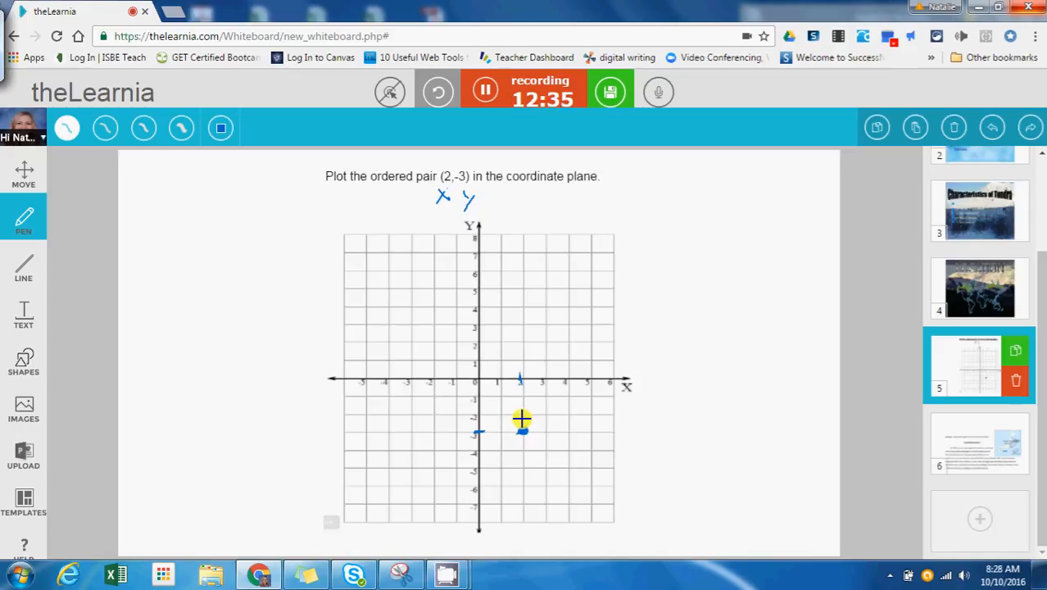
mouse_move(487, 411)
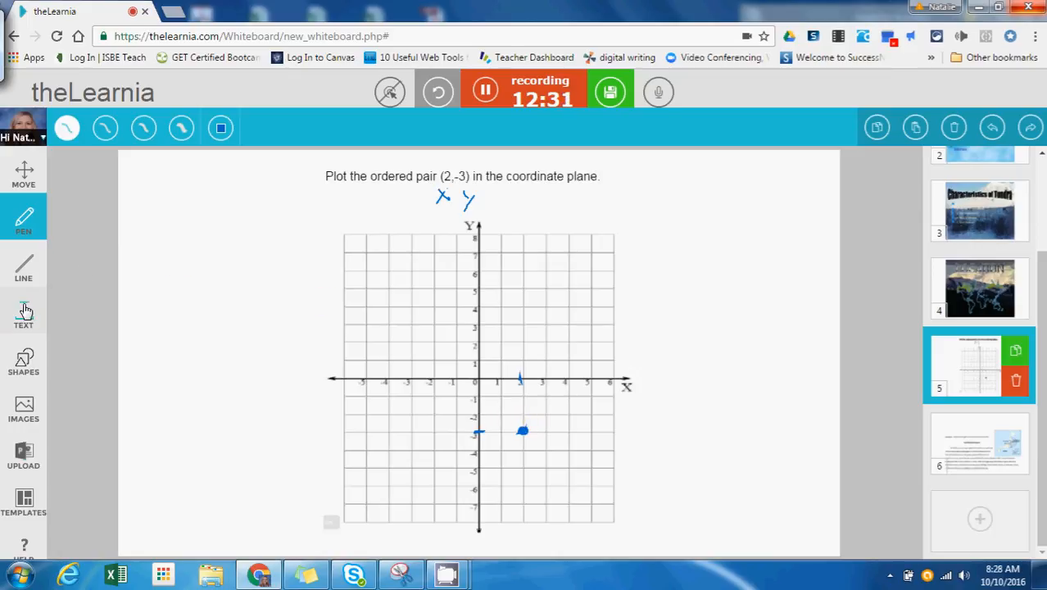
Add the text label '(2,-3)' beside the plotted point
click(24, 314)
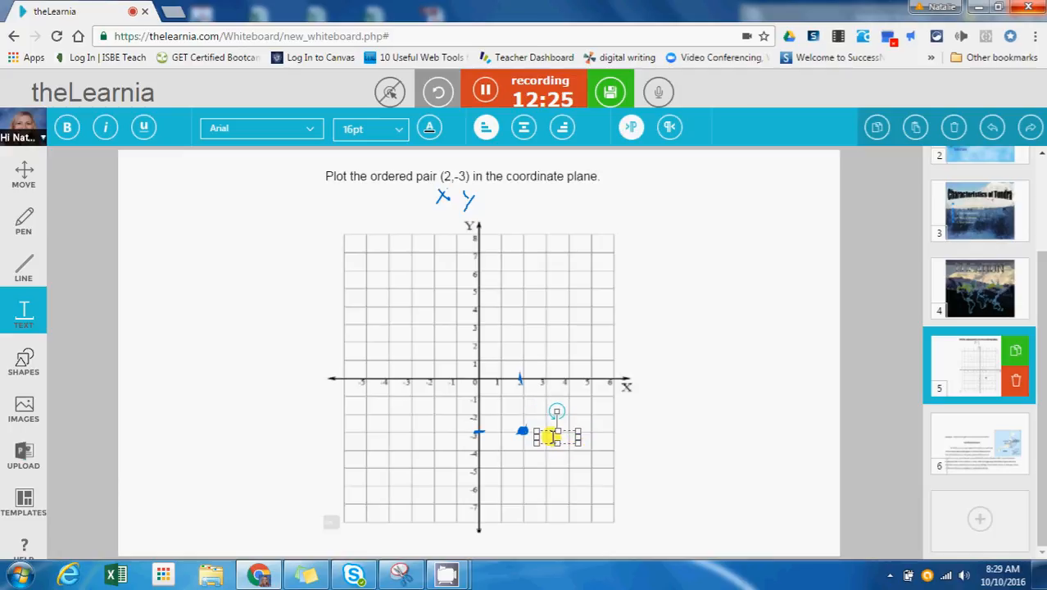
text(2,-3))
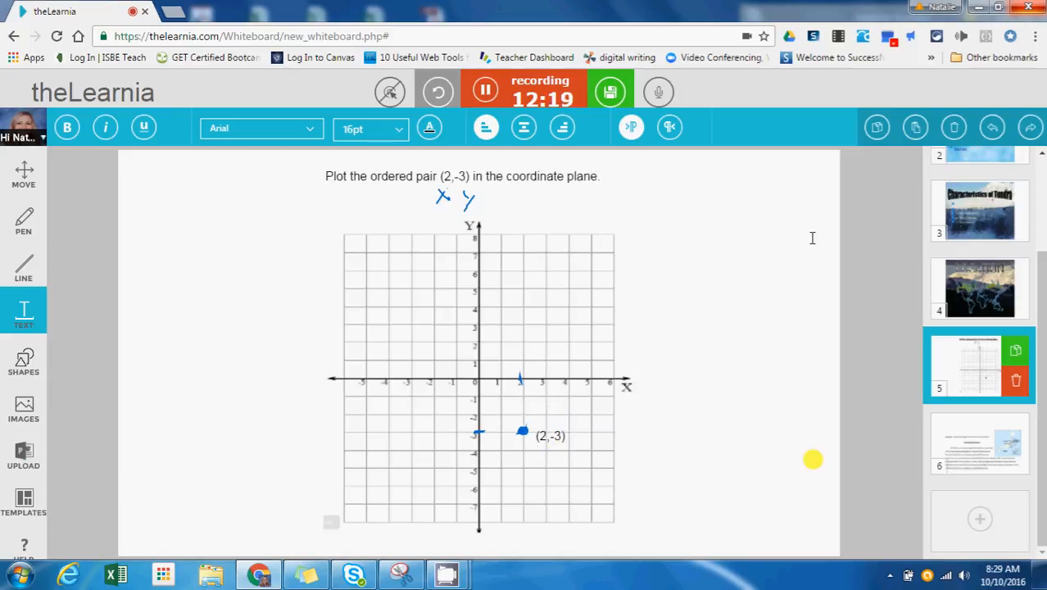
mouse_move(784, 333)
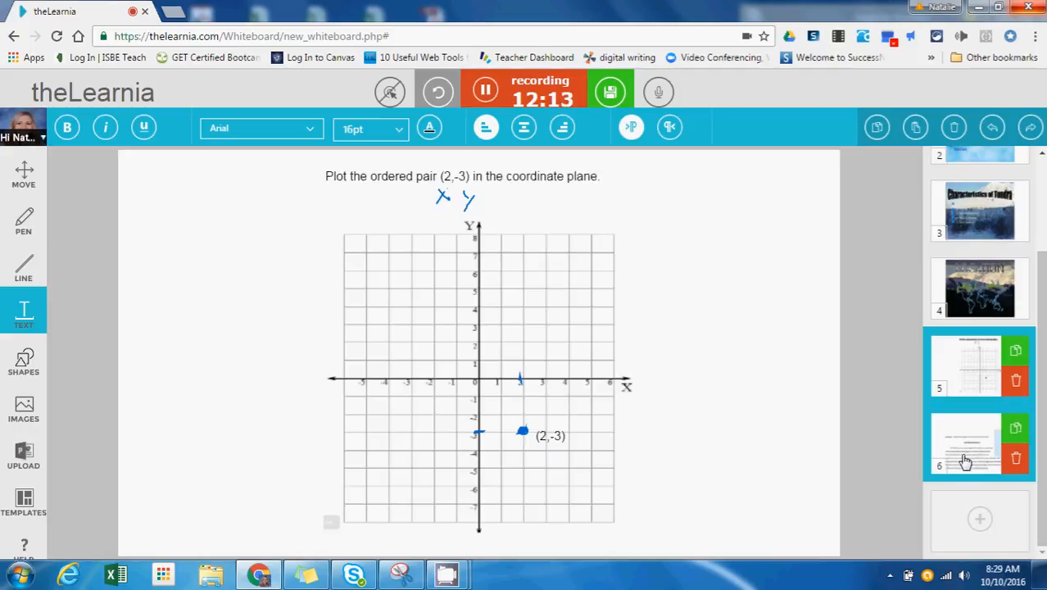
On slide 6, box the phrase 'office buildings swayed like blades of grass' with a rectangle
click(965, 445)
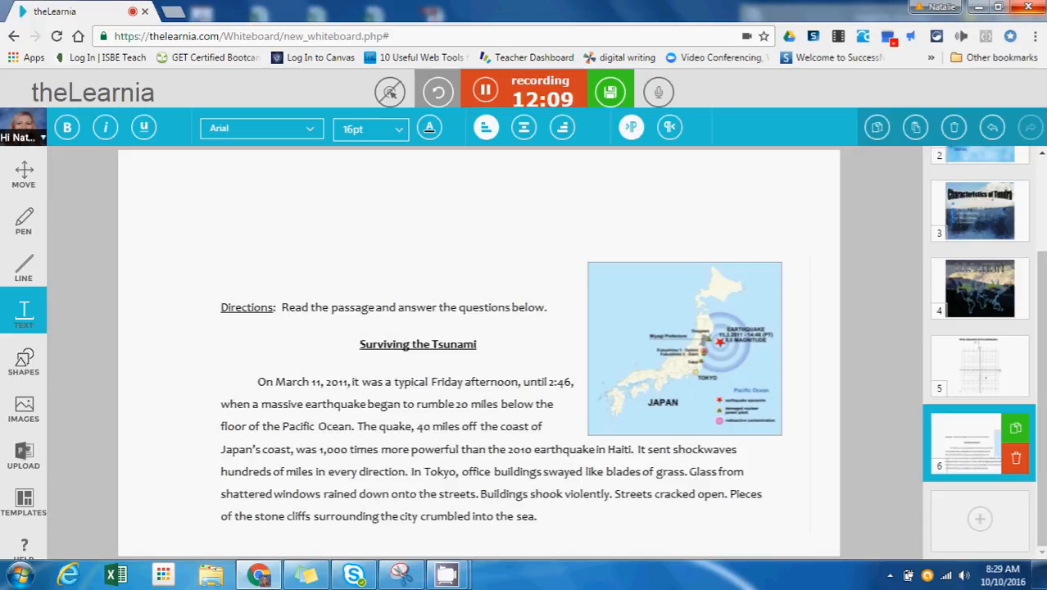
mouse_move(641, 334)
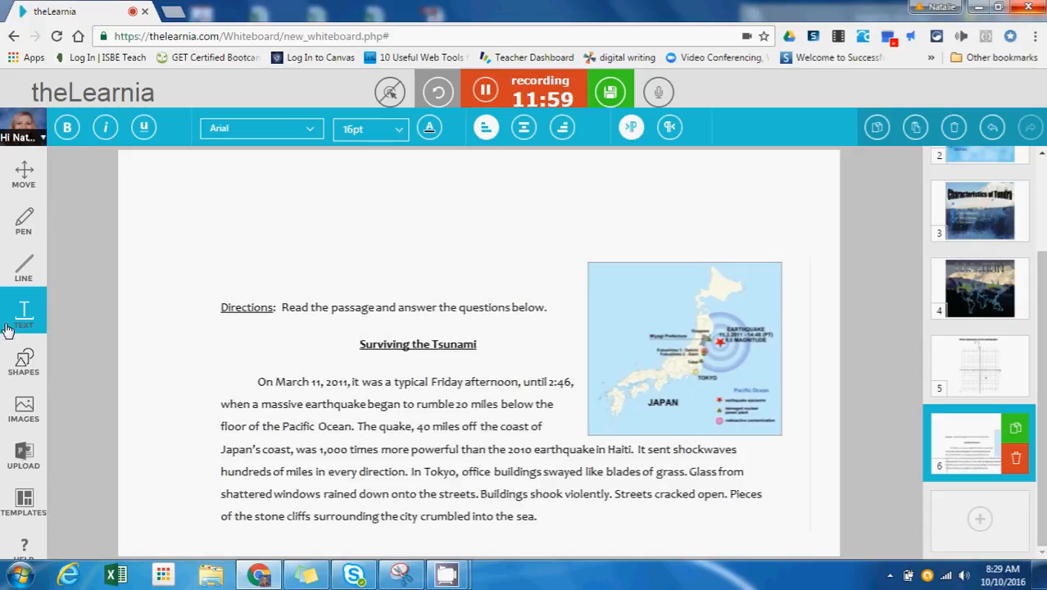
click(23, 361)
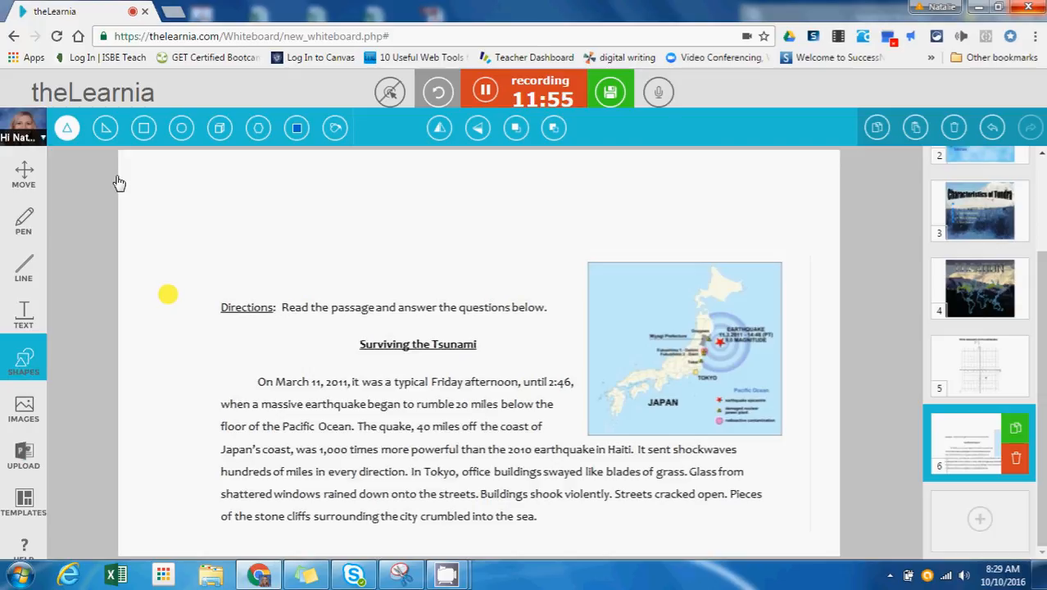
click(143, 128)
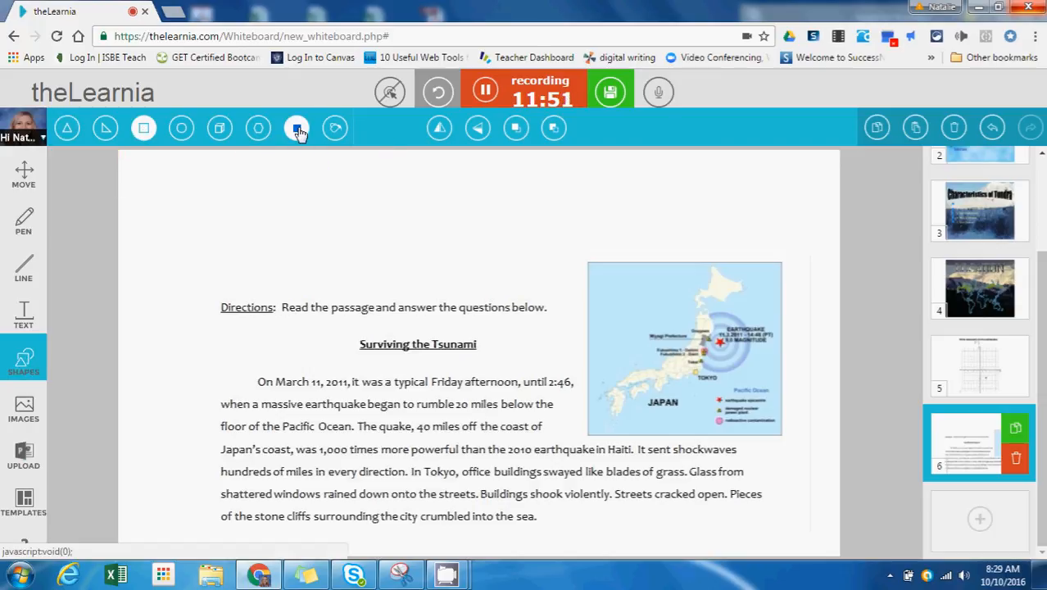
click(297, 128)
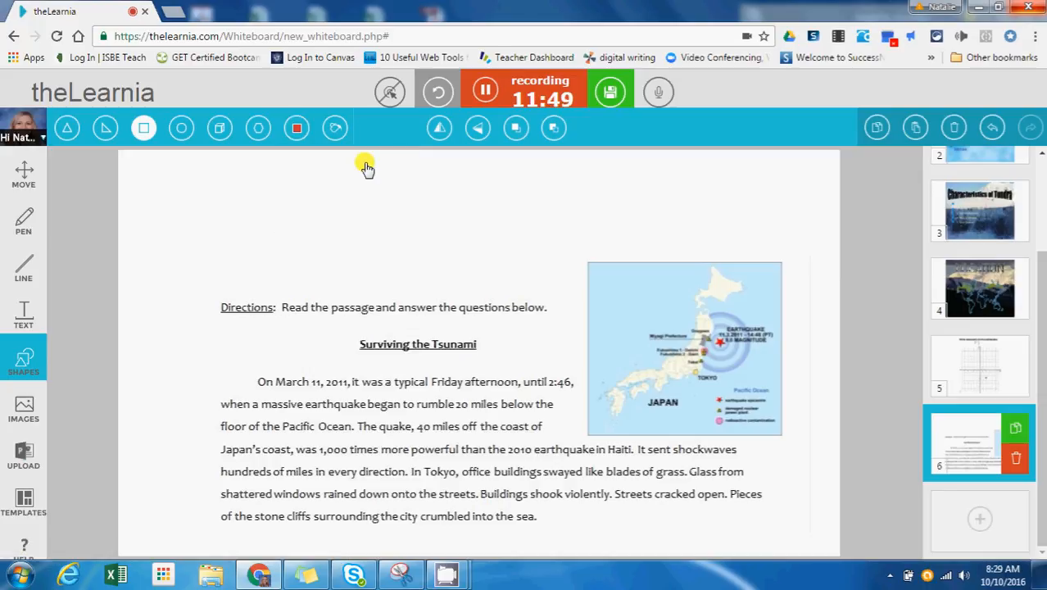
mouse_move(567, 431)
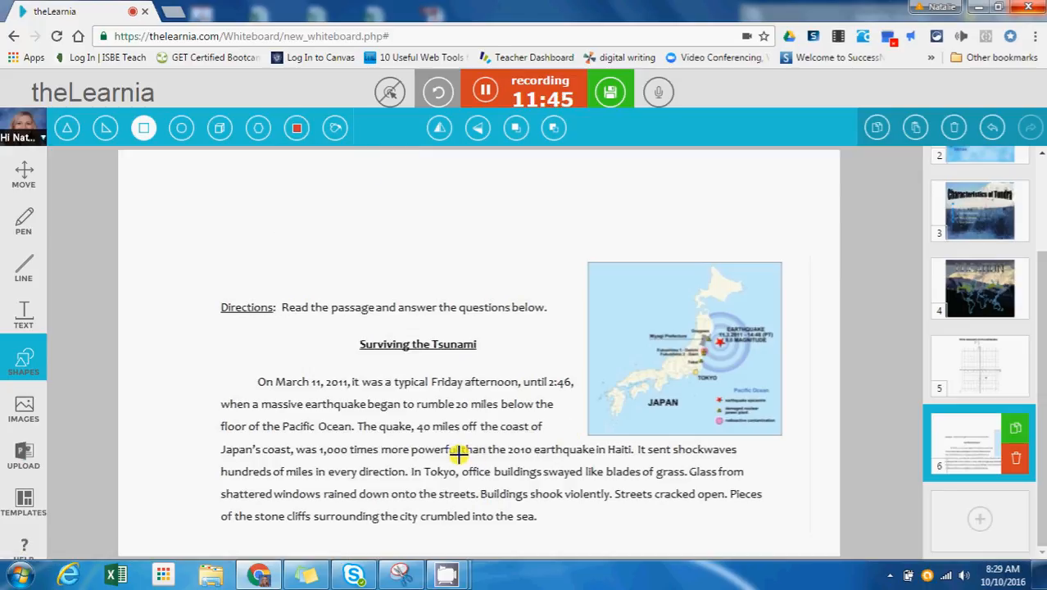
mouse_move(546, 473)
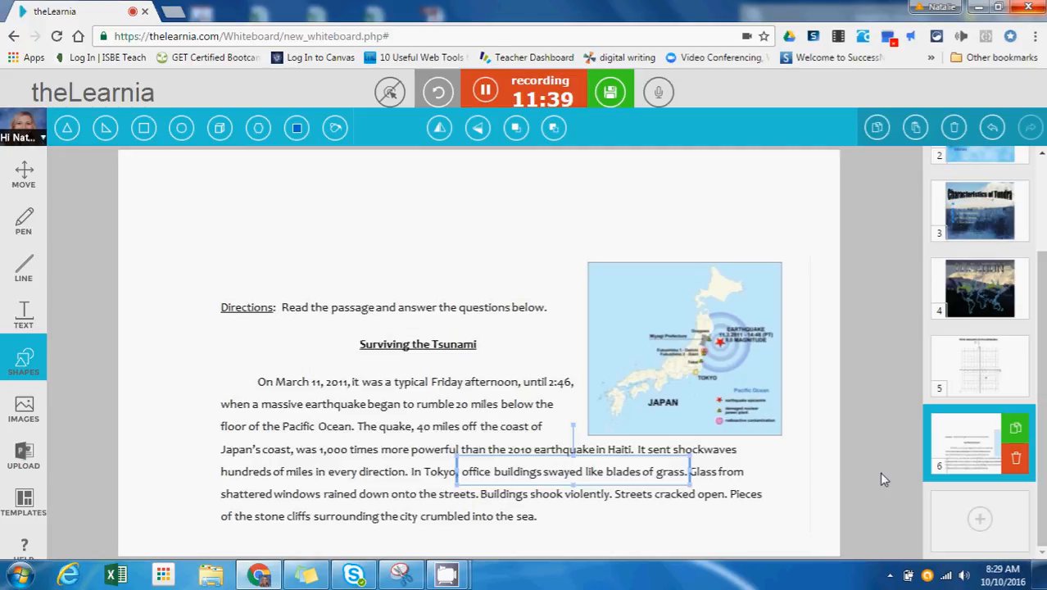
click(24, 174)
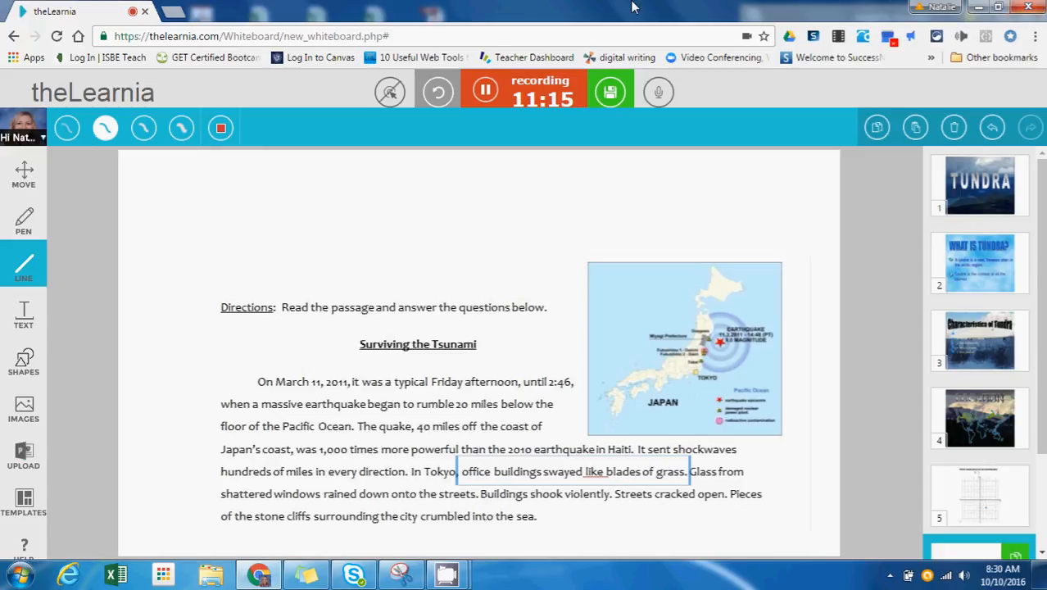
mouse_move(482, 118)
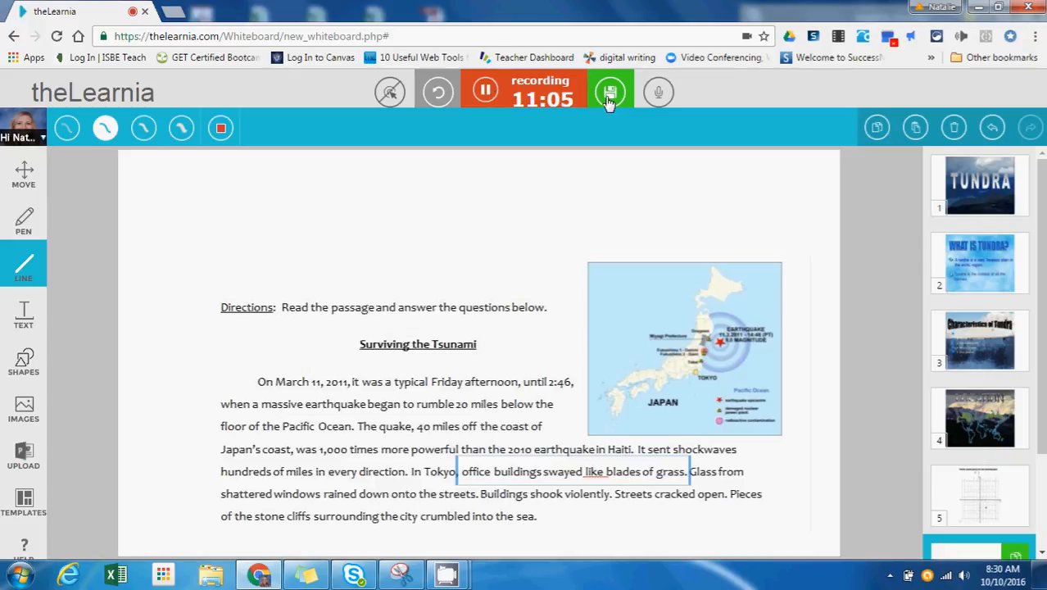
Stop the recording to bring up the lesson preview
click(610, 92)
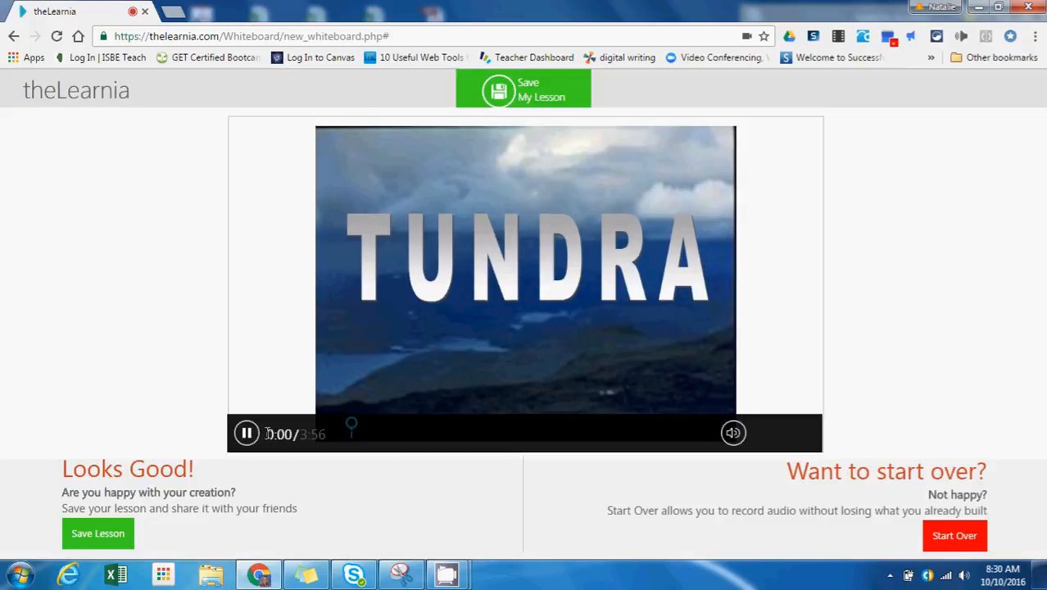
Pause the preview playback and choose Save My Lesson
click(246, 434)
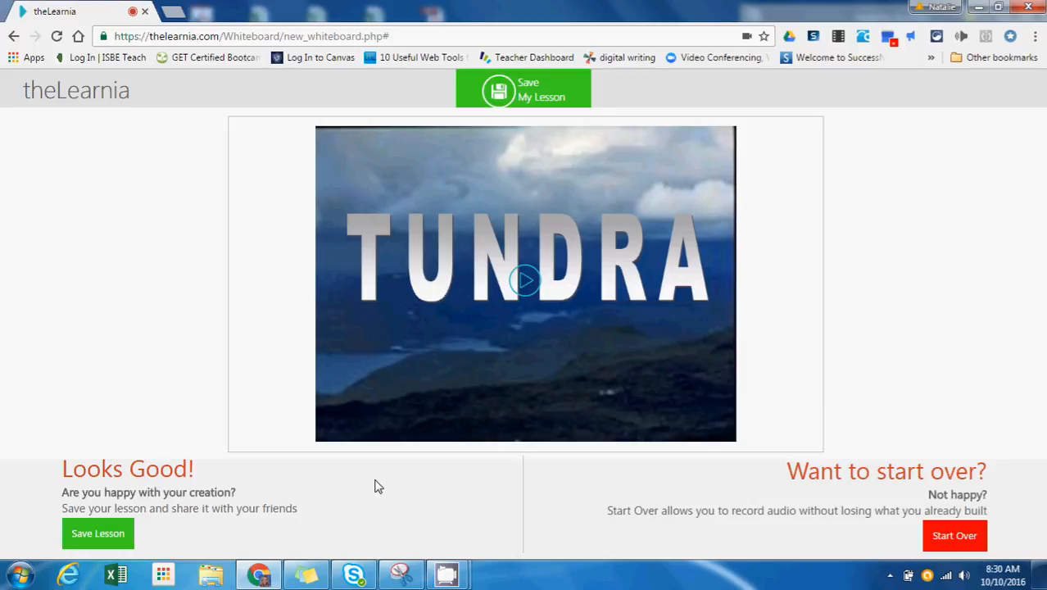
mouse_move(98, 533)
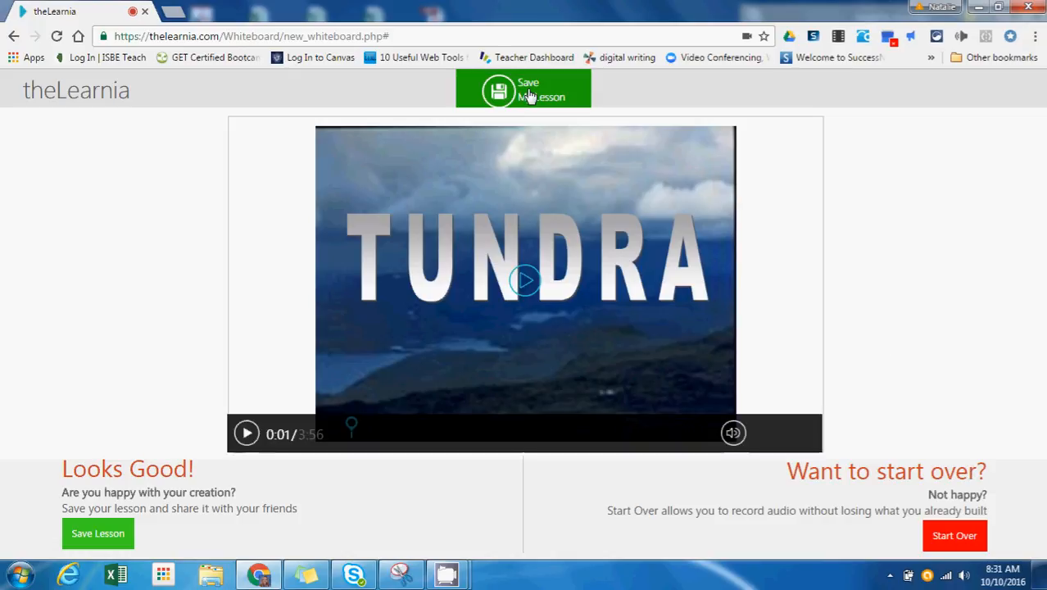
click(523, 88)
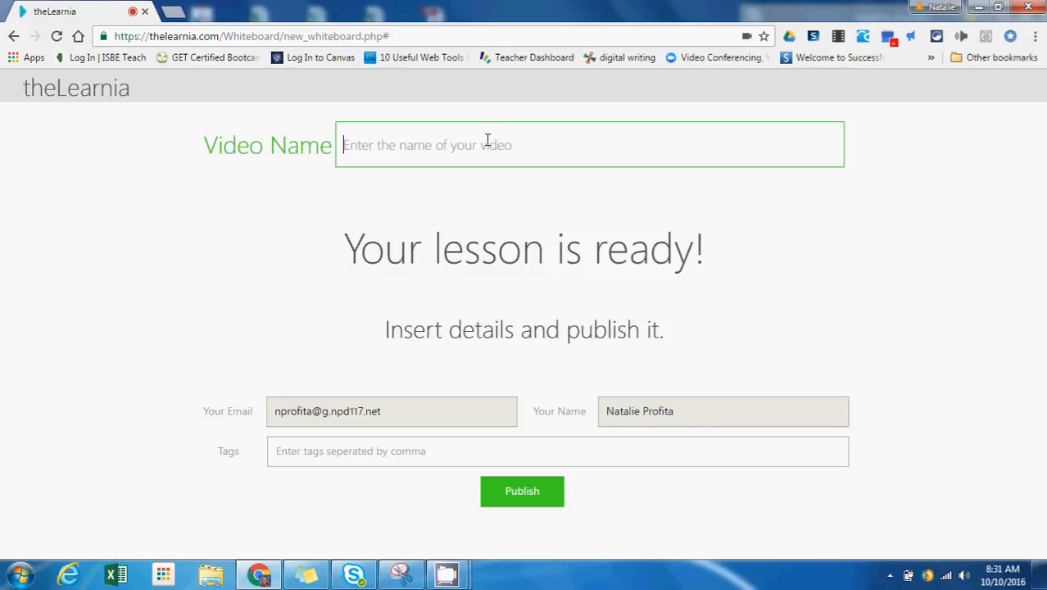
Enter 'The Learnia Example Lesson' as the video name and publish
text(The Learnia E)
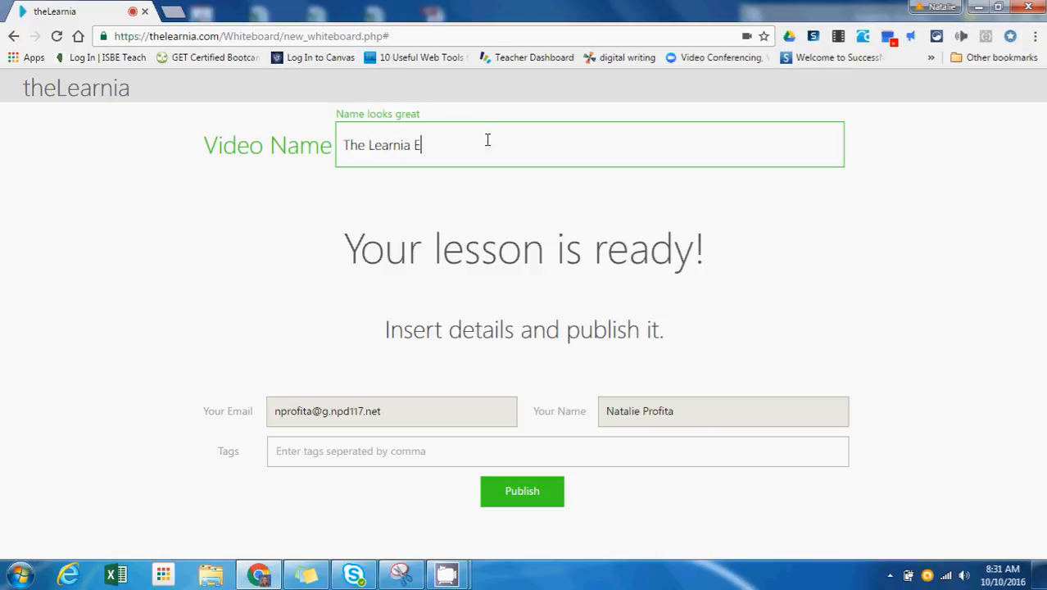
text(xample Lesson)
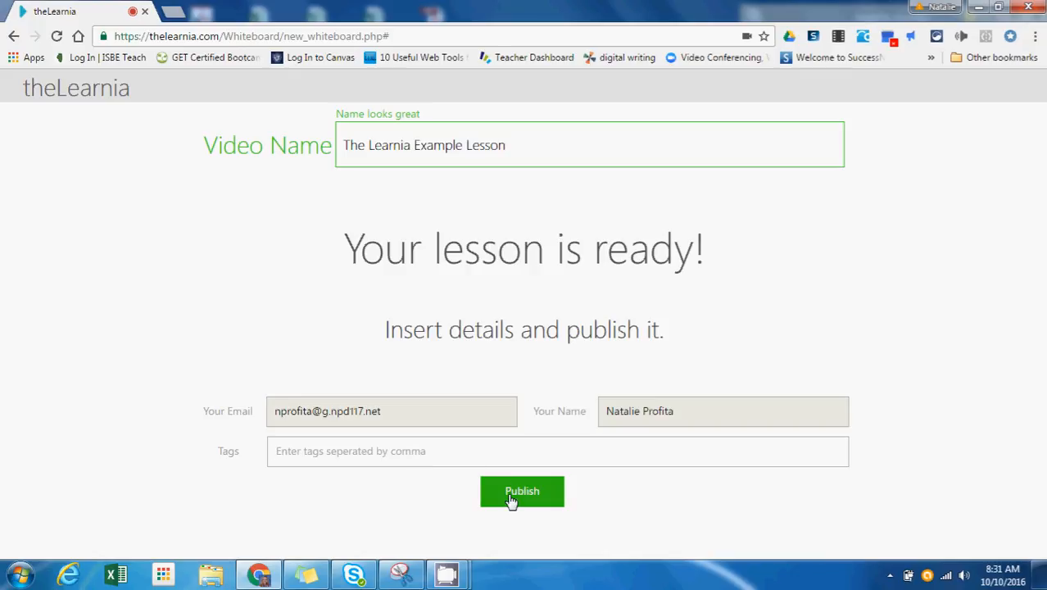
click(522, 491)
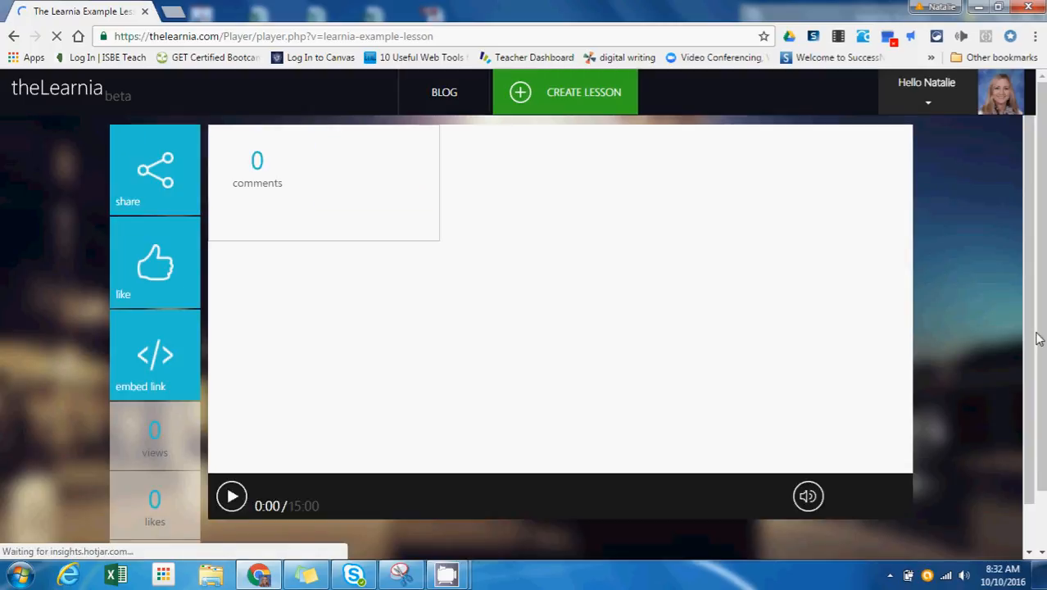
click(231, 494)
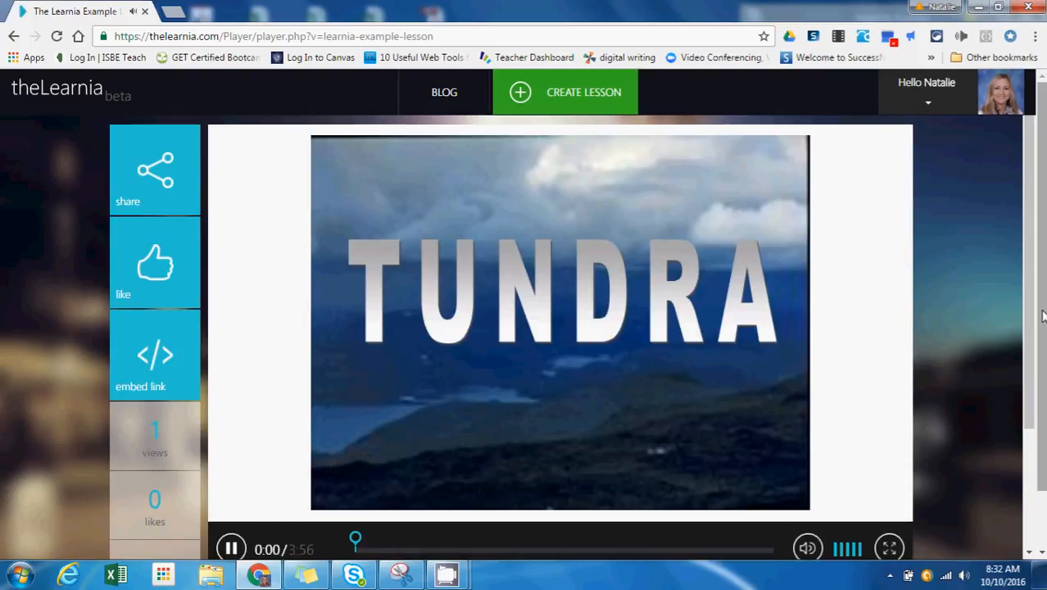
click(231, 548)
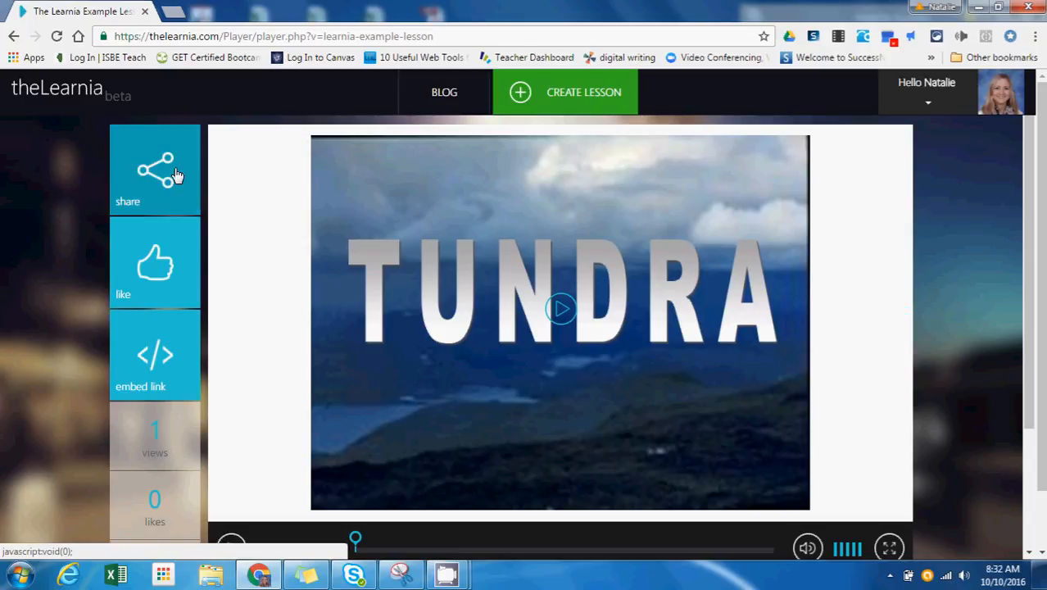
click(155, 169)
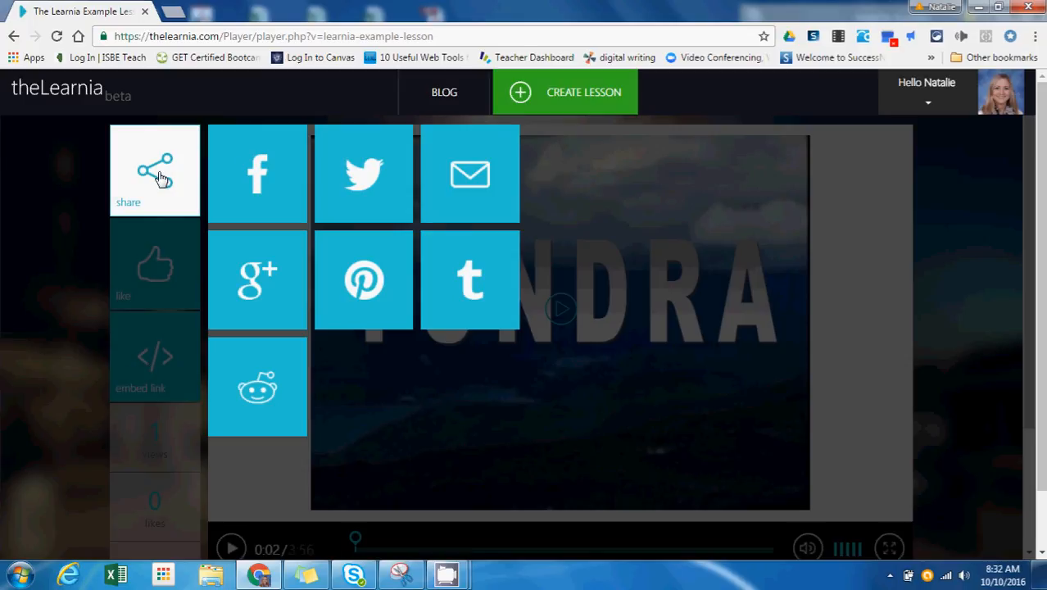
click(155, 361)
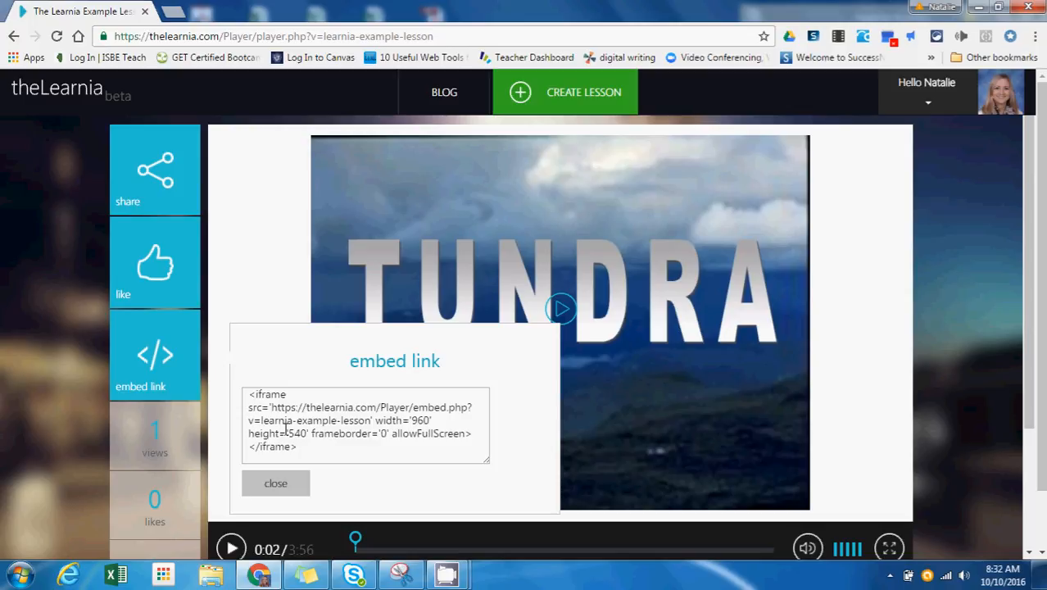
click(275, 482)
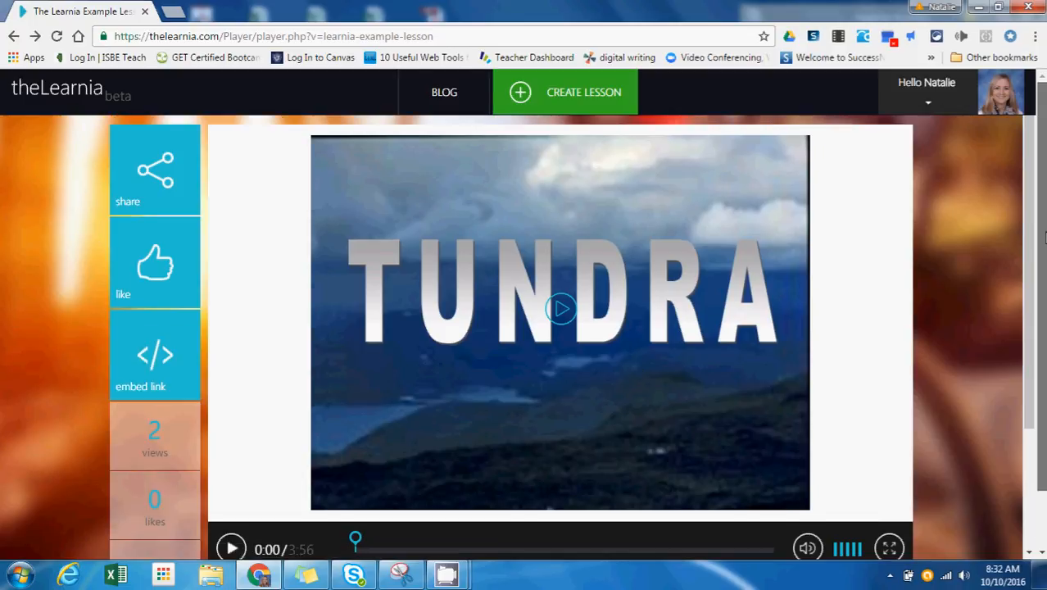
click(155, 172)
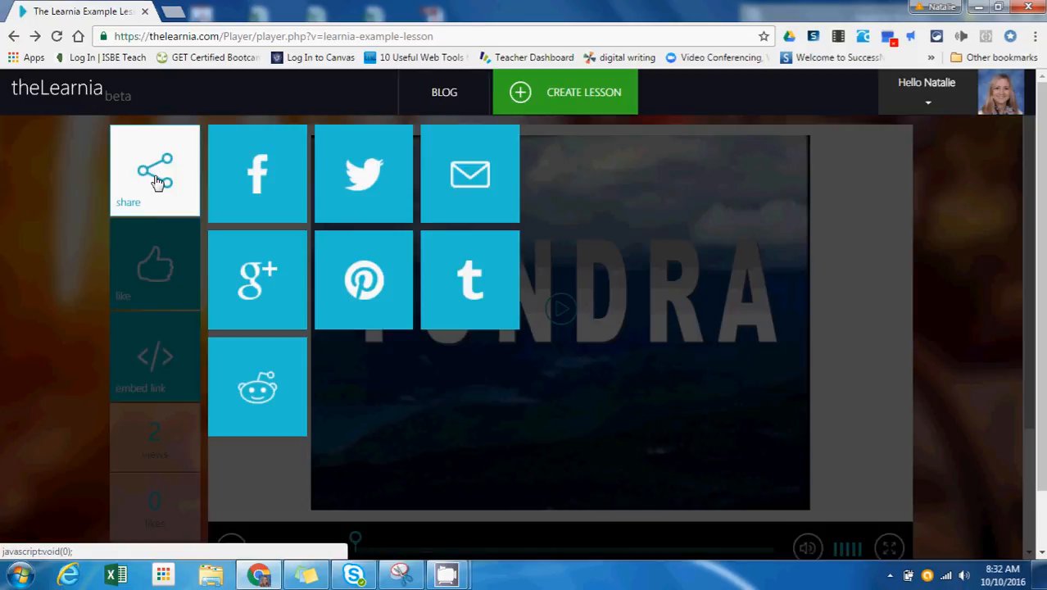
mouse_move(479, 209)
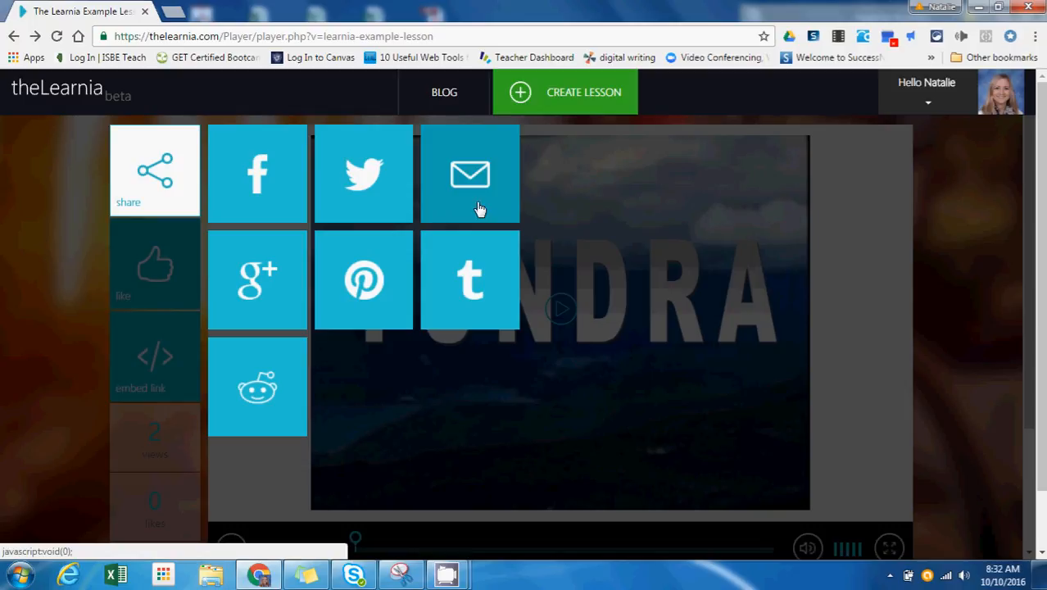
click(469, 173)
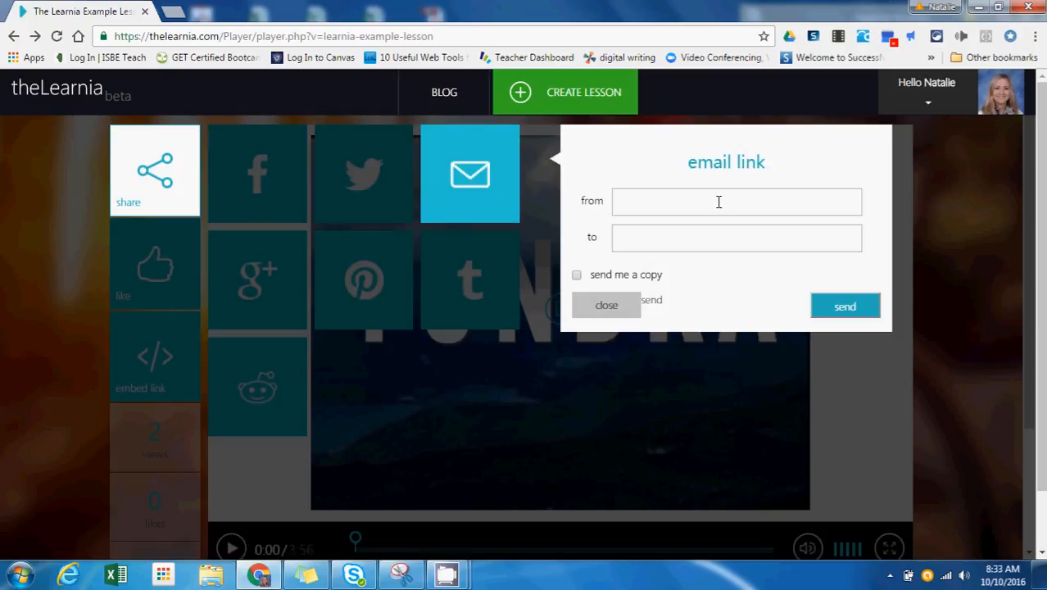
click(736, 201)
text(np)
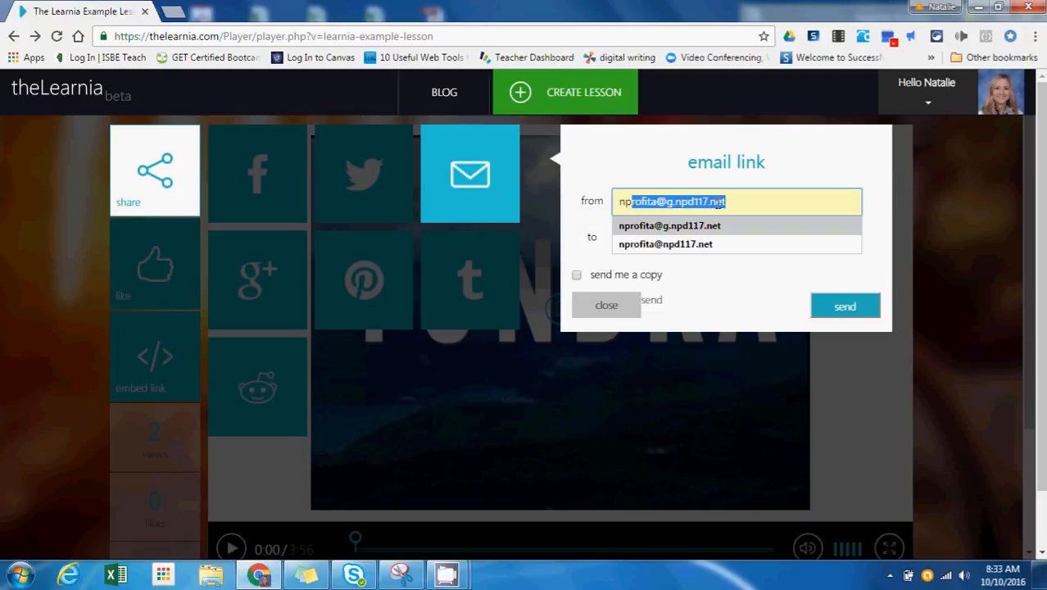
click(736, 236)
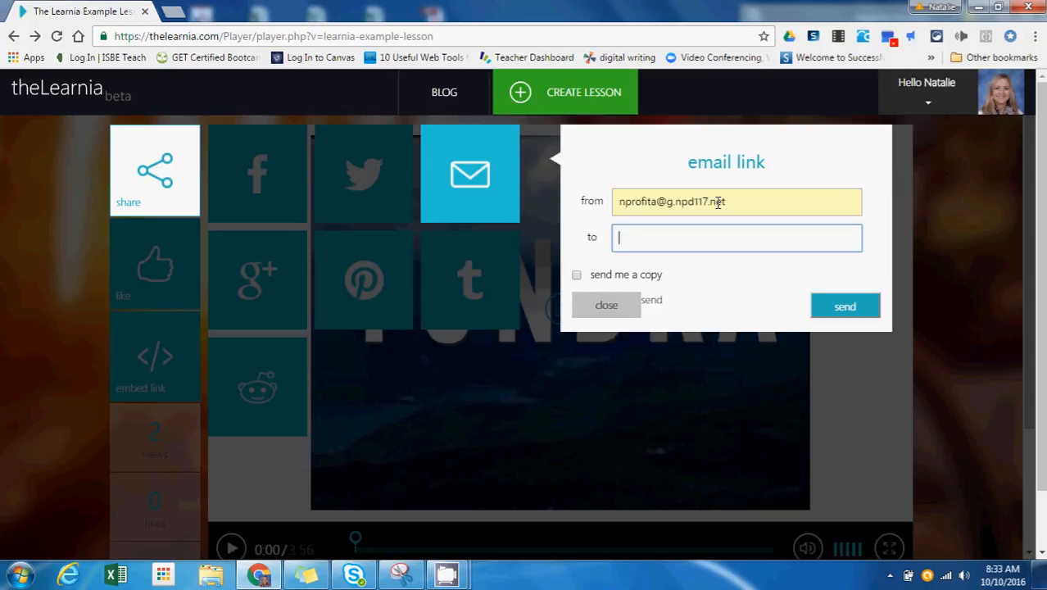
text(nprofiat)
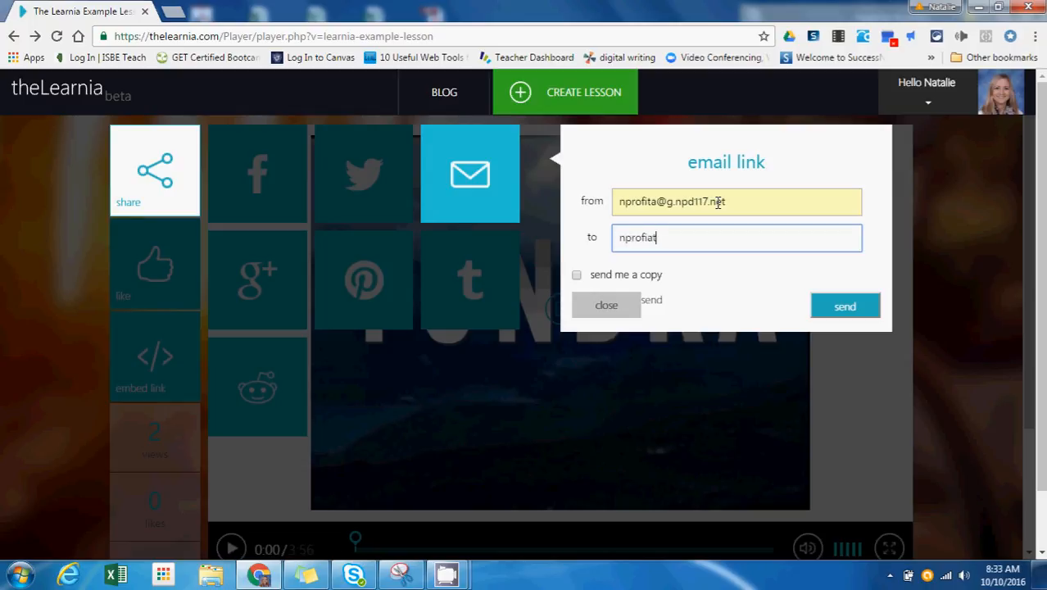